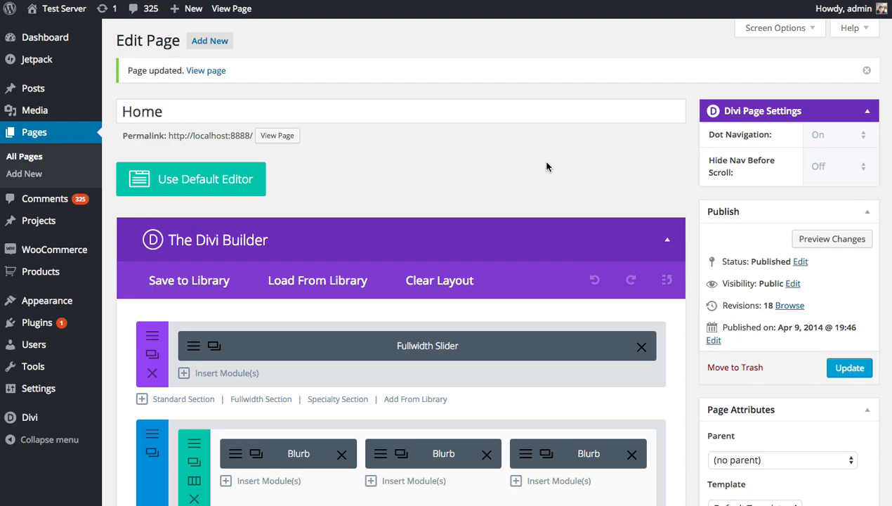
Scroll down to the second section and dismiss its context menu without choosing an option.
scroll("down", 3)
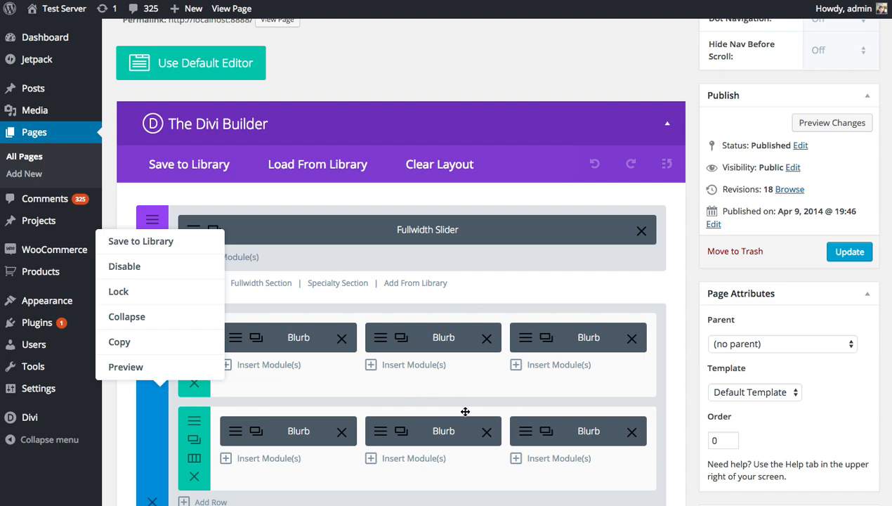
mouse_move(502, 156)
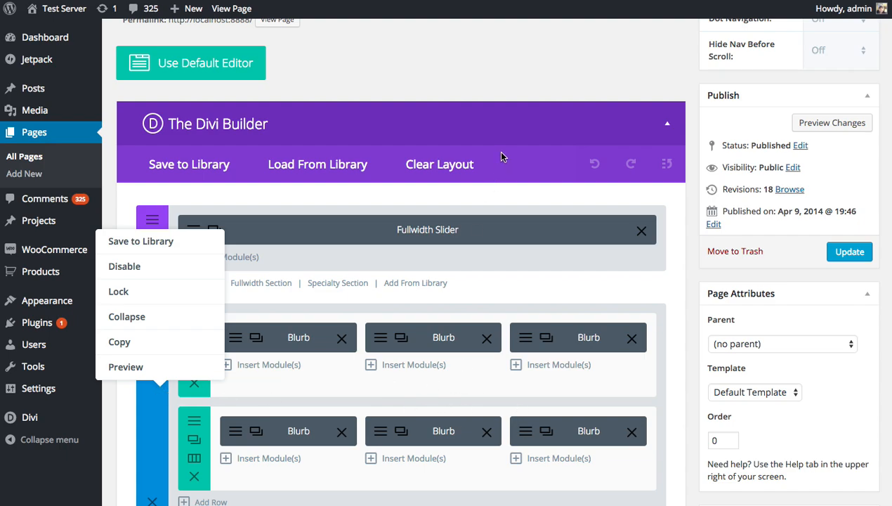
left_click(532, 293)
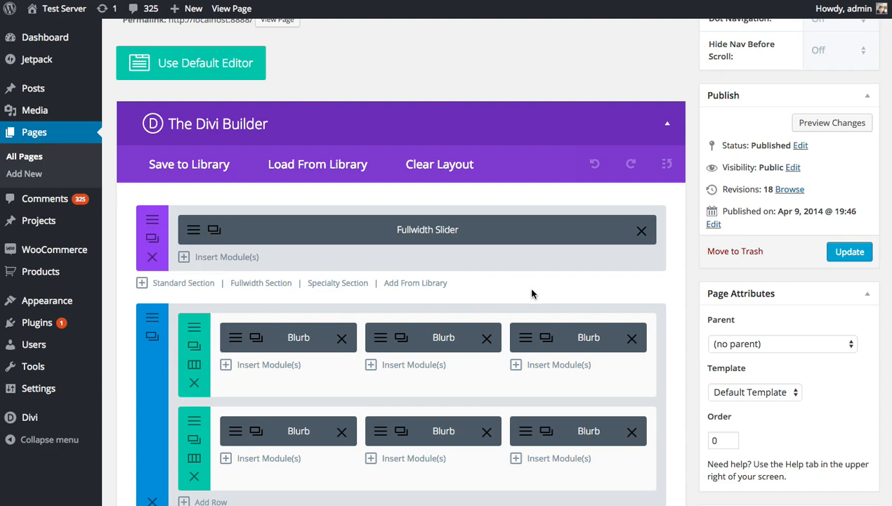
mouse_move(478, 346)
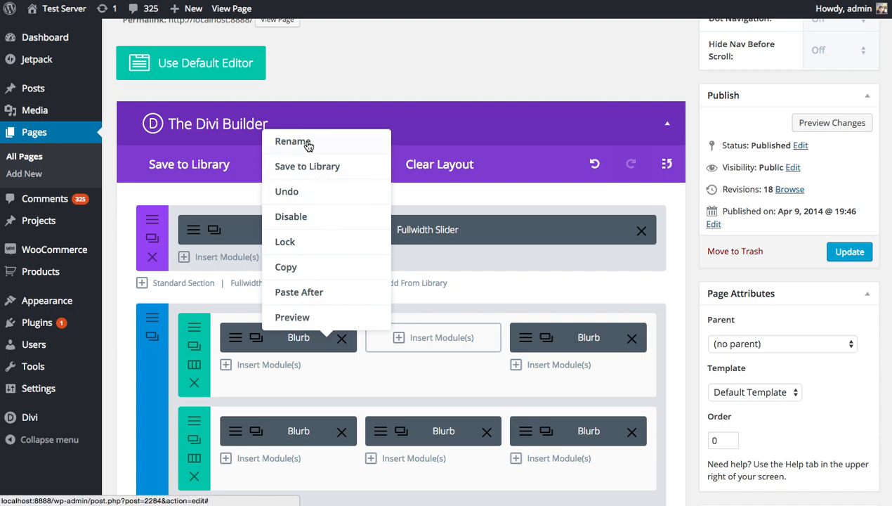
mouse_move(323, 193)
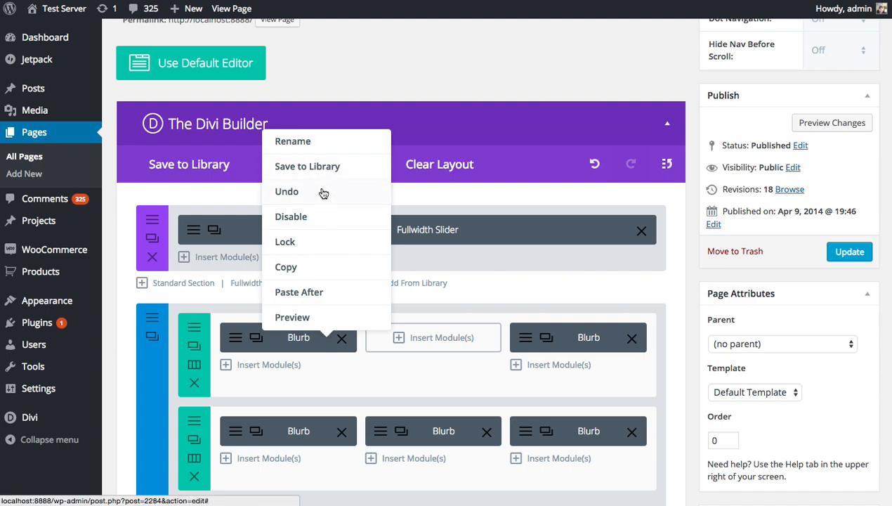
mouse_move(333, 236)
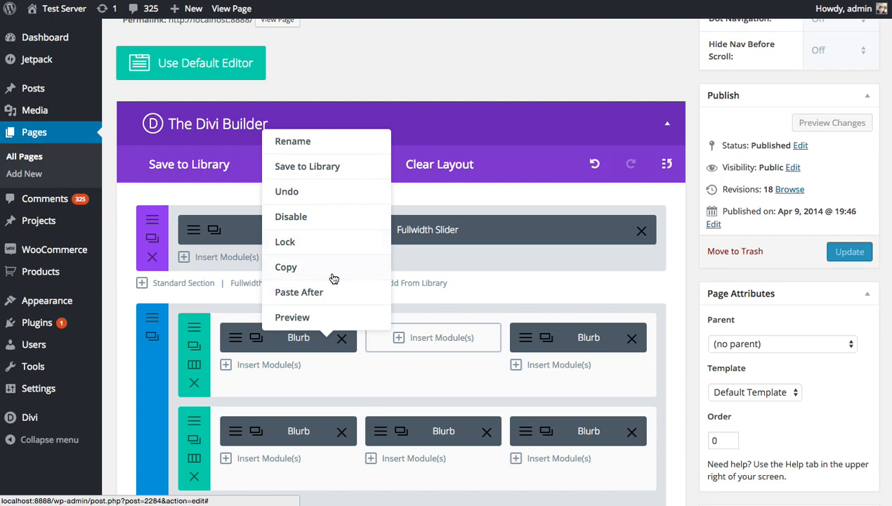
mouse_move(339, 320)
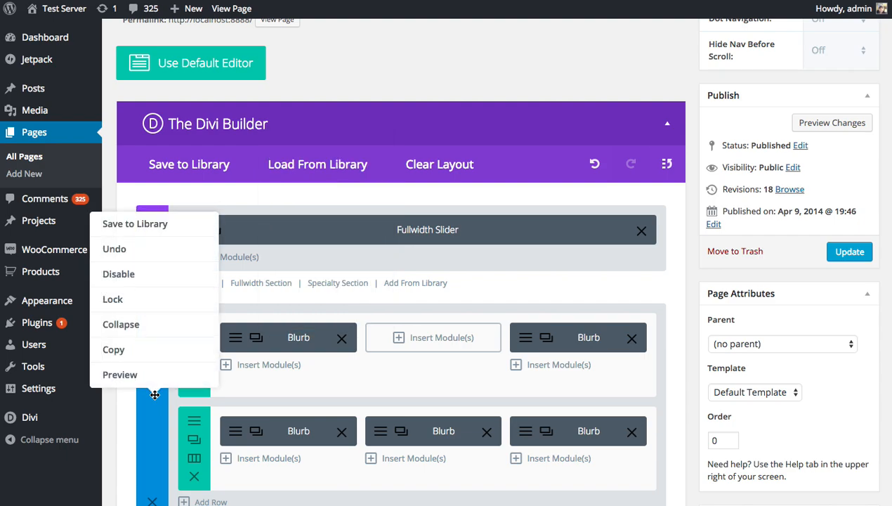
mouse_move(134, 319)
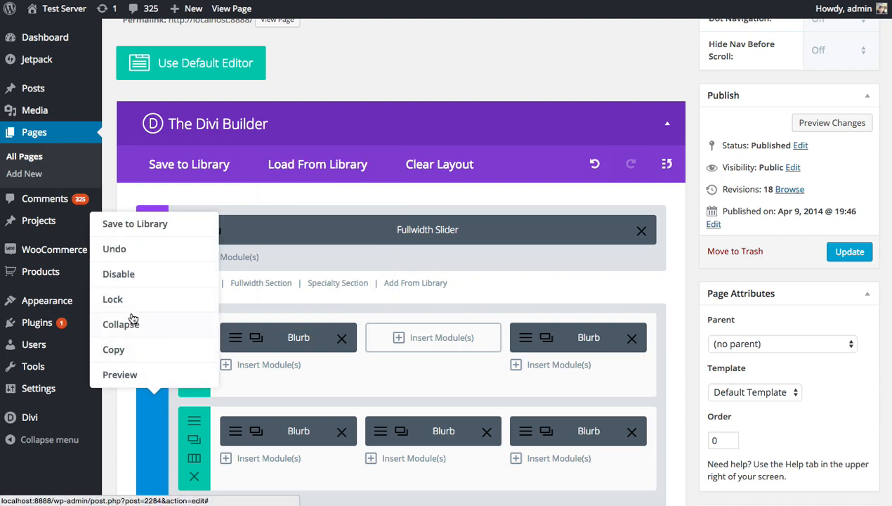
mouse_move(433, 308)
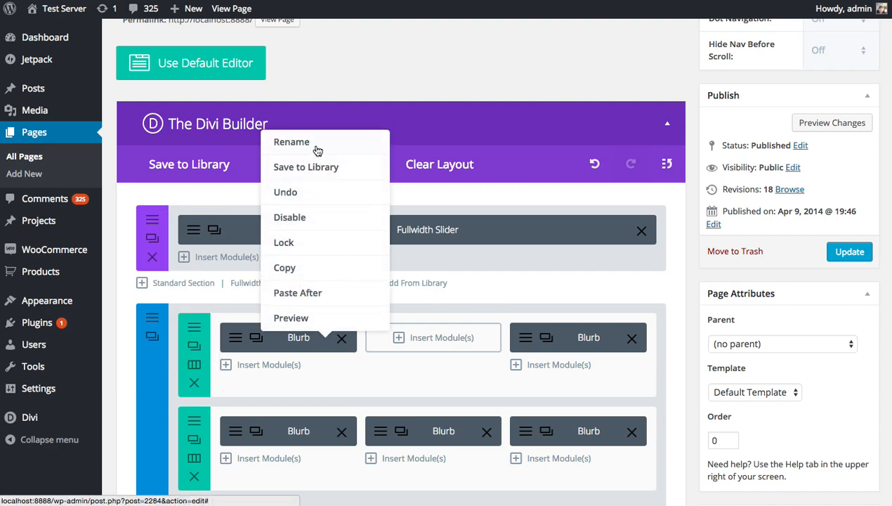
mouse_move(311, 144)
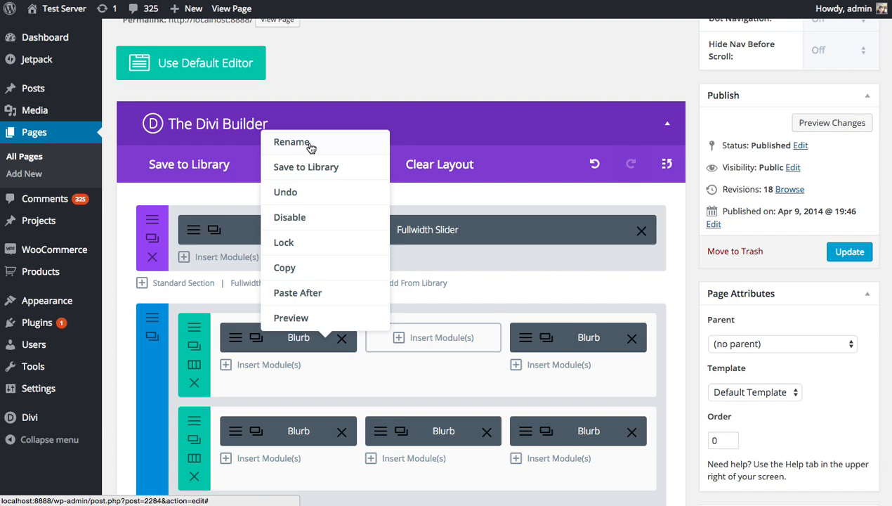
mouse_move(543, 296)
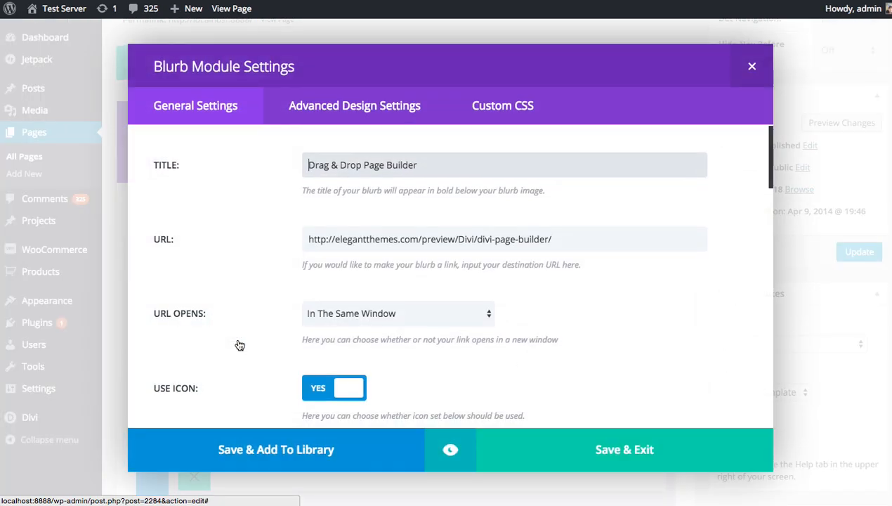
Change the first blurb's admin label from 'New Name' to 'Blurb Module' and save it.
scroll("down", 3)
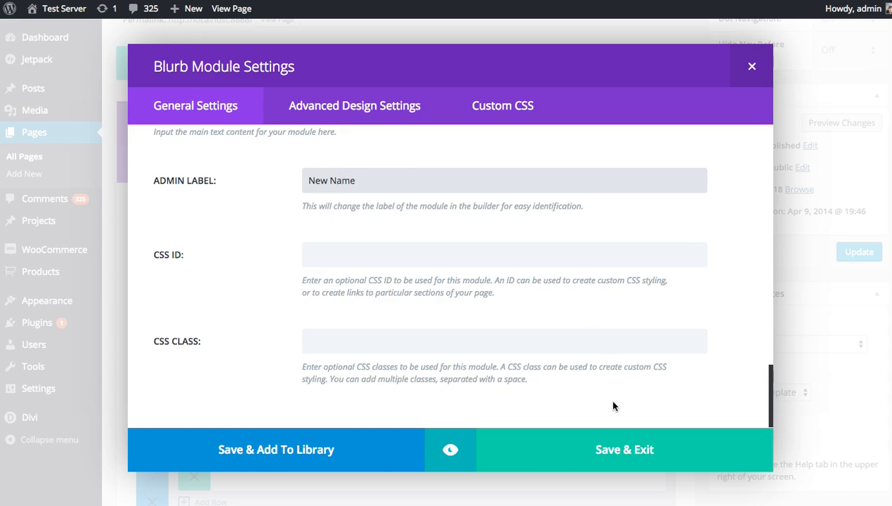
left_click(624, 448)
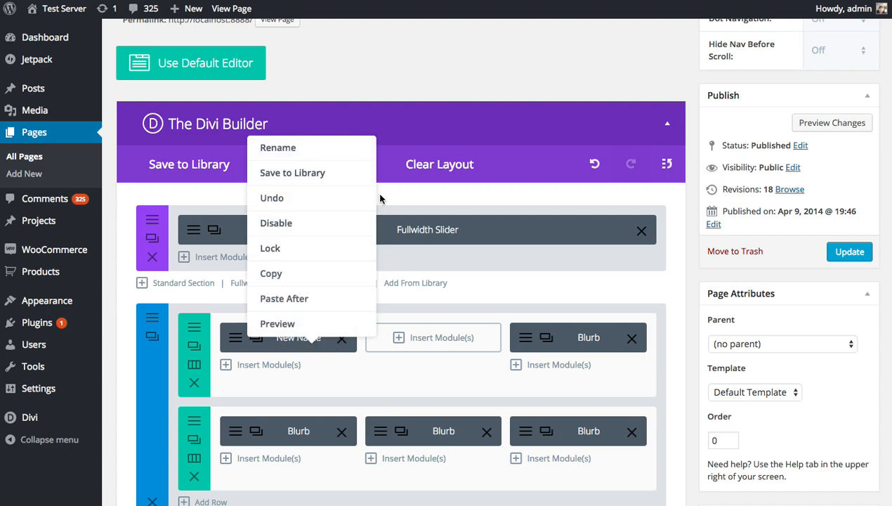
left_click(278, 147)
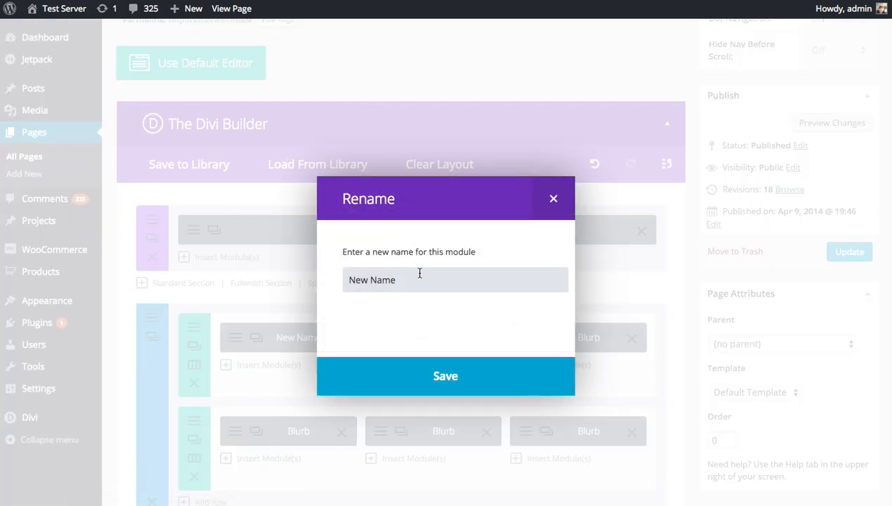
triple_click(372, 280)
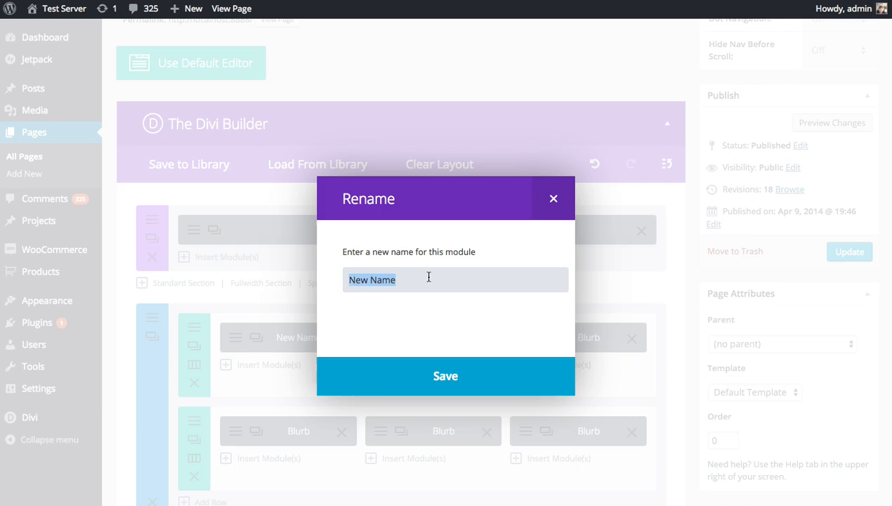
type("Blurb Modul")
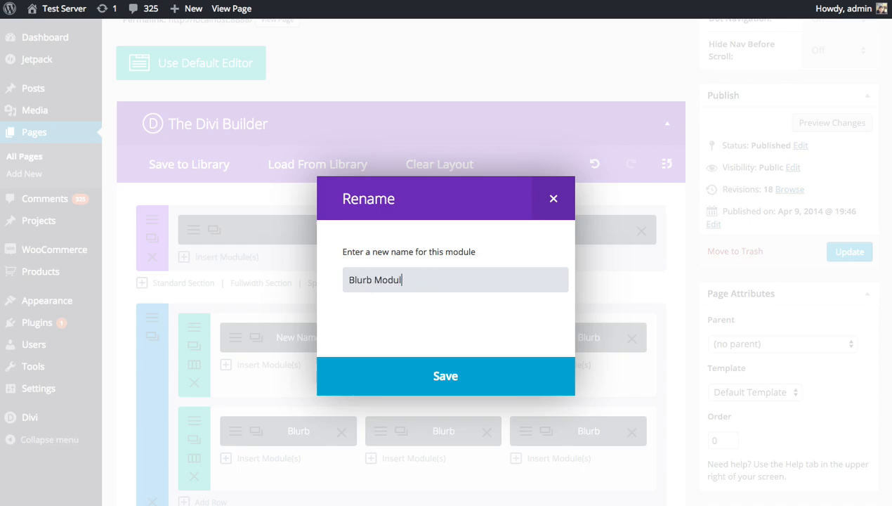
left_click(445, 375)
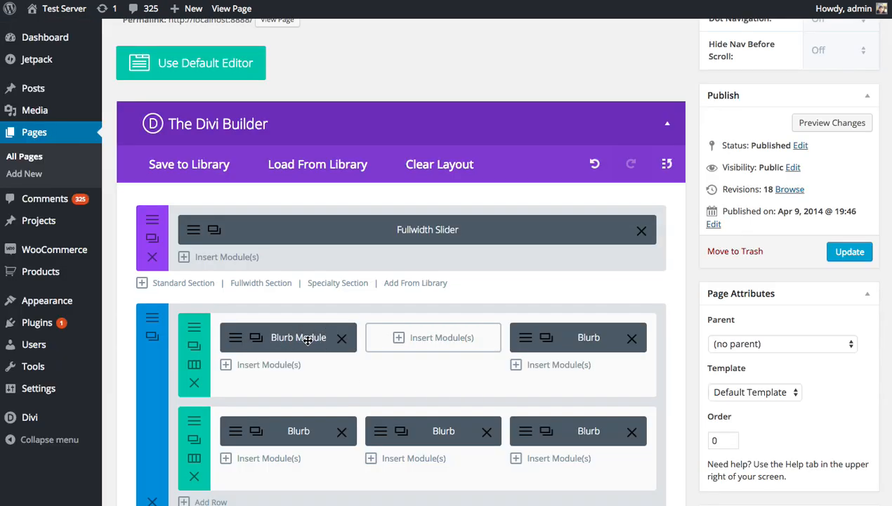
Save the Blurb Module as a template in the Divi Library.
right_click(298, 337)
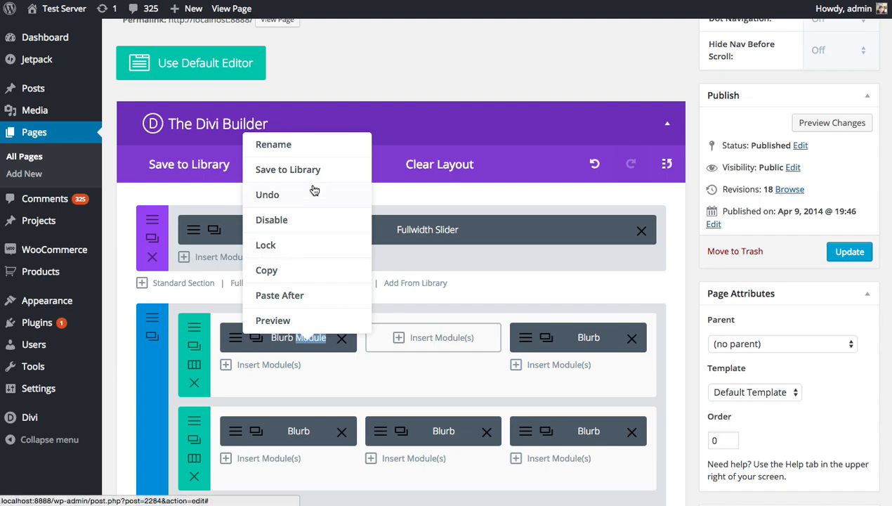
mouse_move(320, 171)
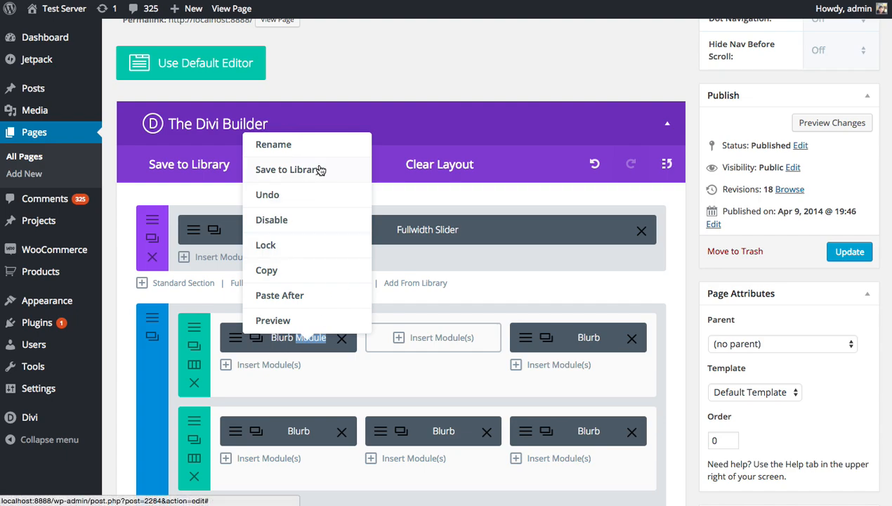
mouse_move(525, 290)
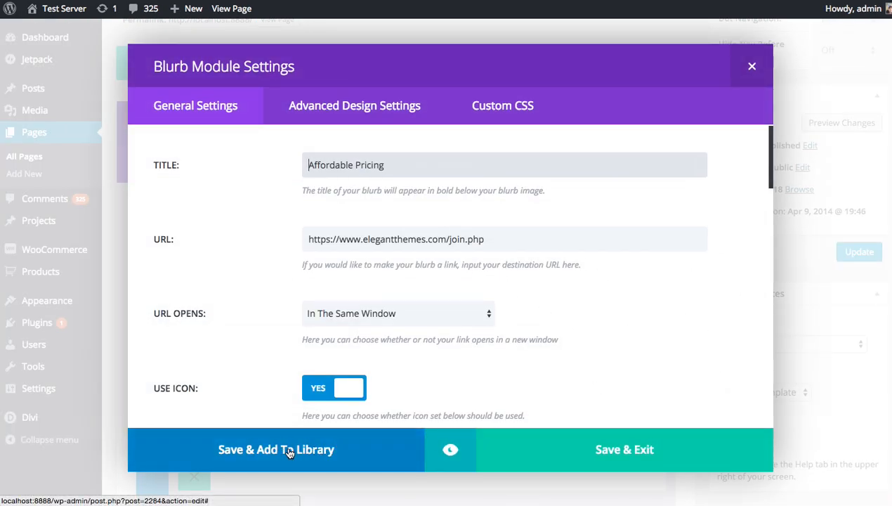
left_click(751, 66)
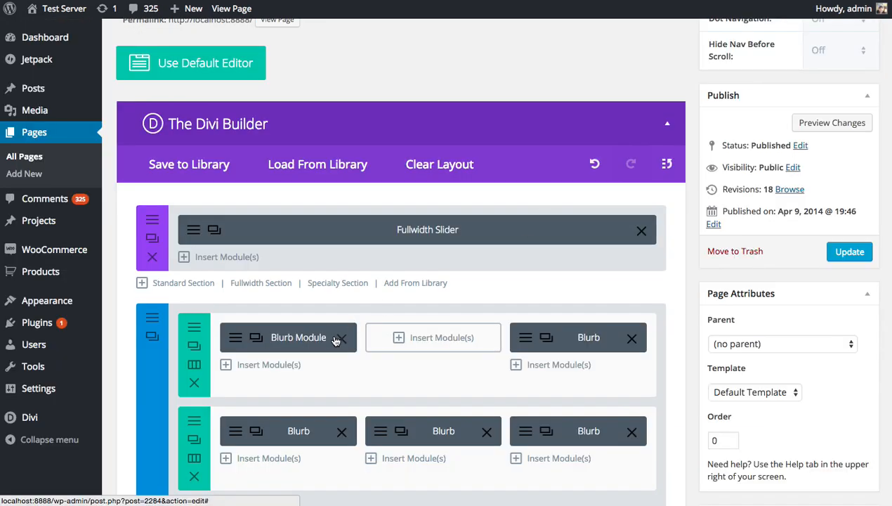
right_click(298, 337)
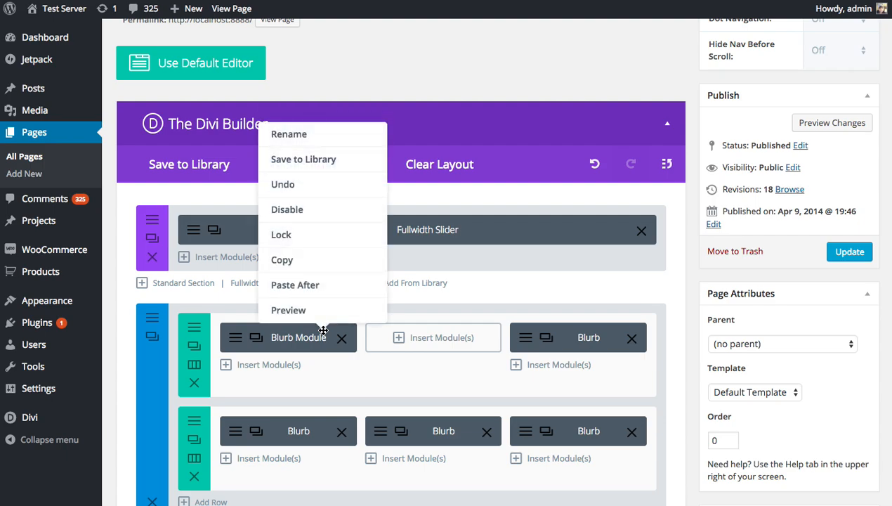
mouse_move(304, 159)
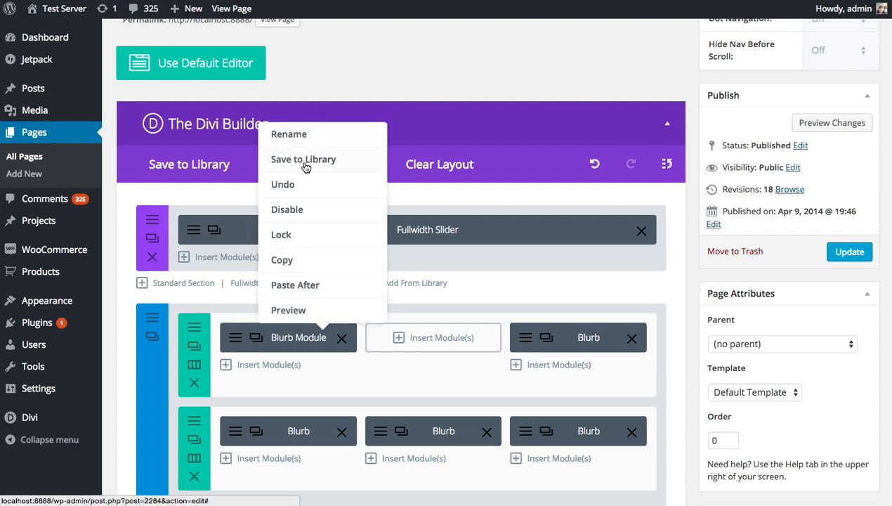
left_click(303, 159)
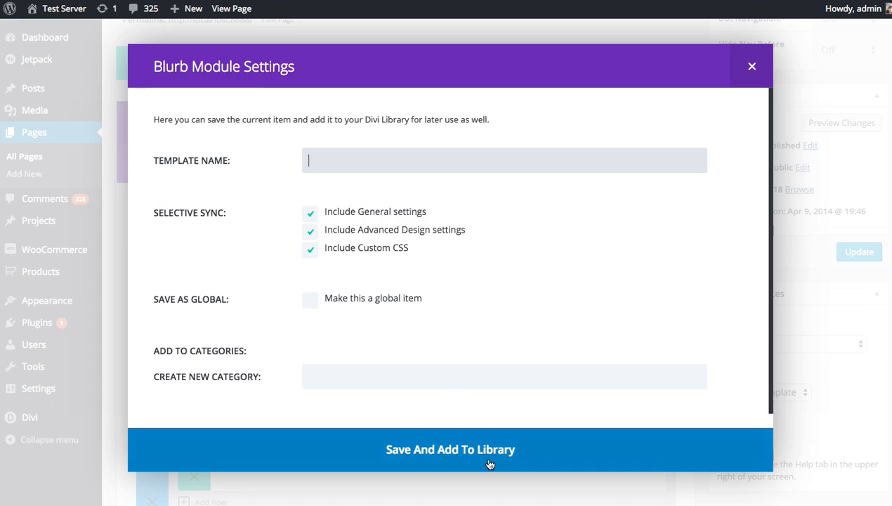
left_click(751, 66)
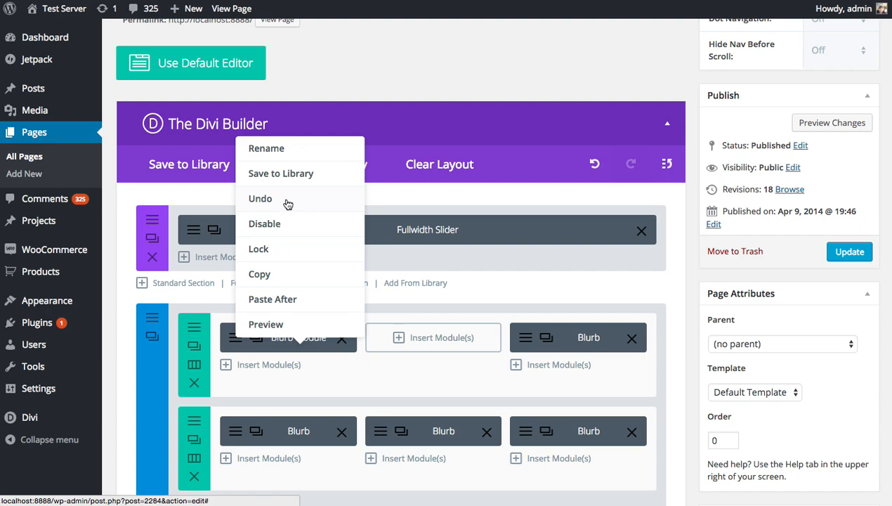
mouse_move(300, 206)
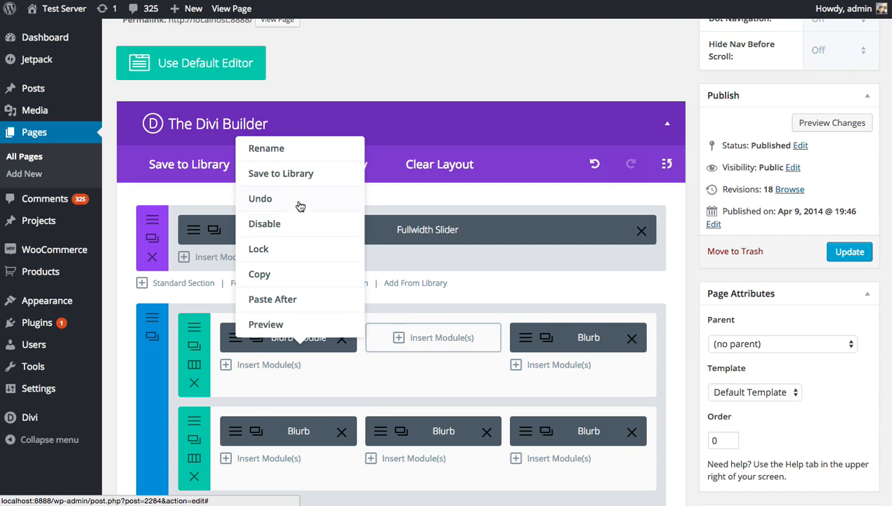
mouse_move(301, 270)
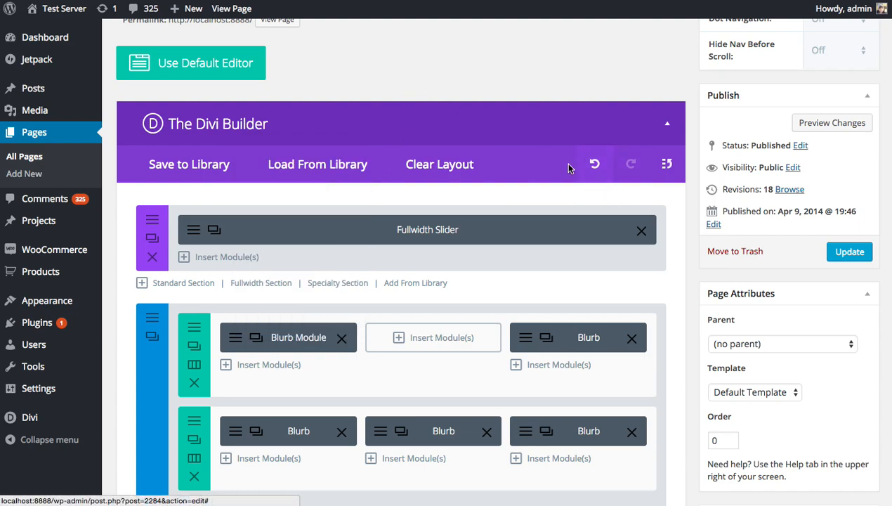
mouse_move(621, 174)
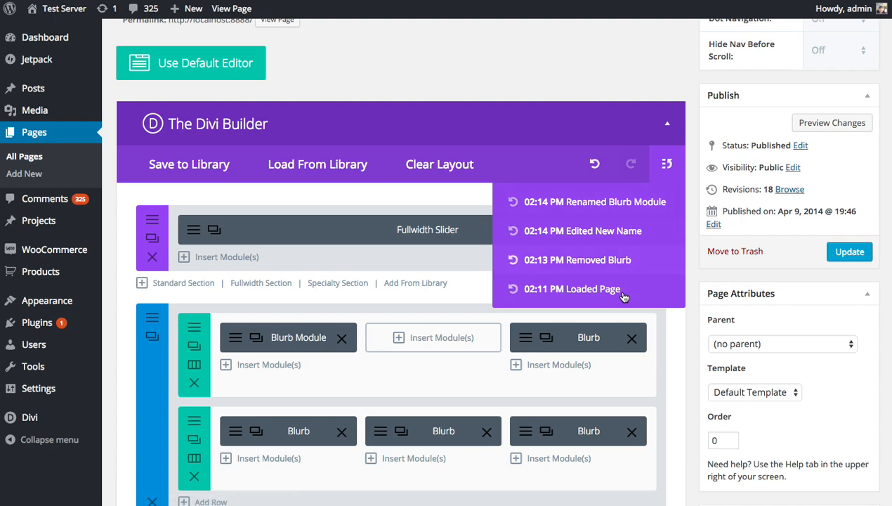
Restore the 'Edited New Name' step from the editing history.
left_click(582, 231)
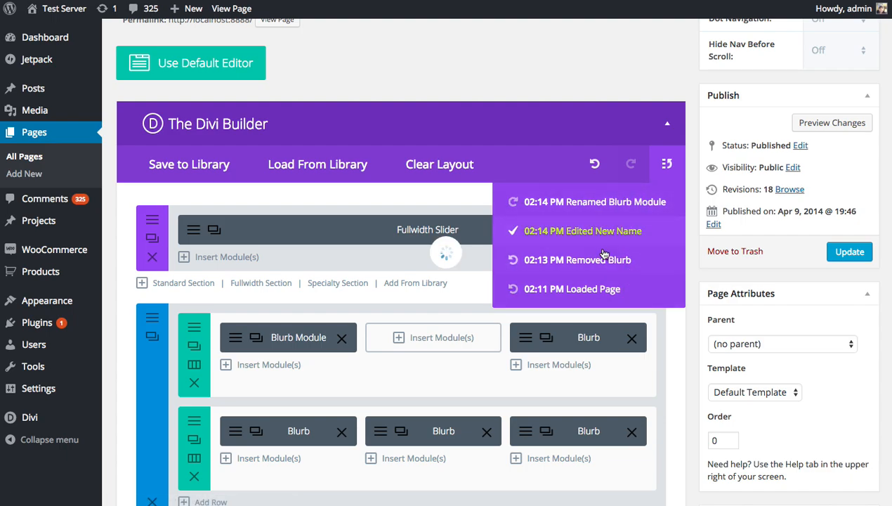
left_click(572, 289)
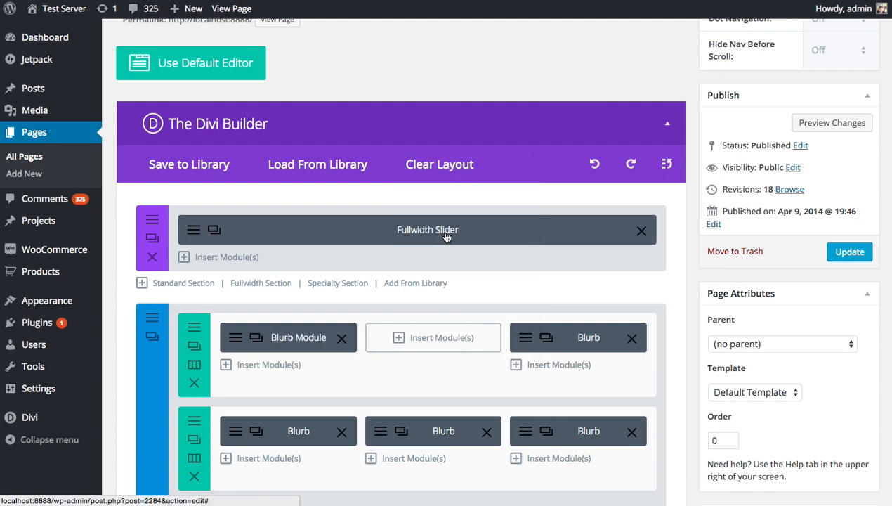
left_click(630, 164)
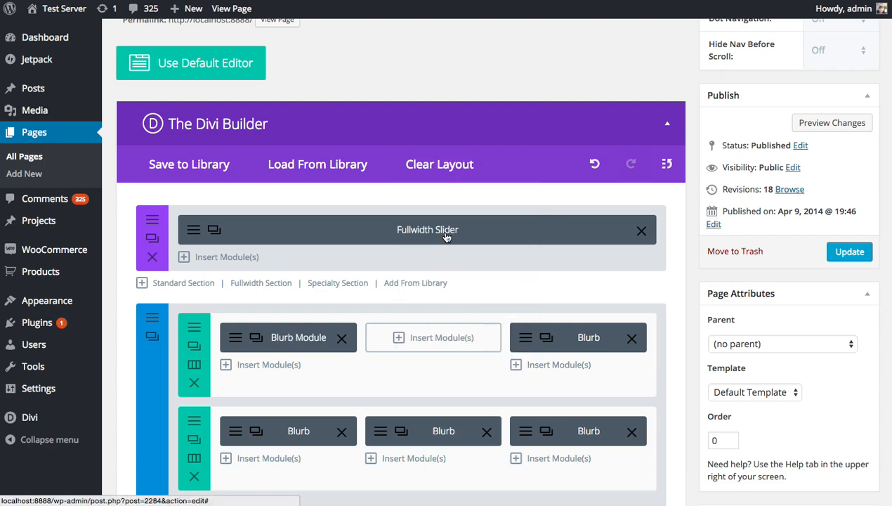
mouse_move(374, 385)
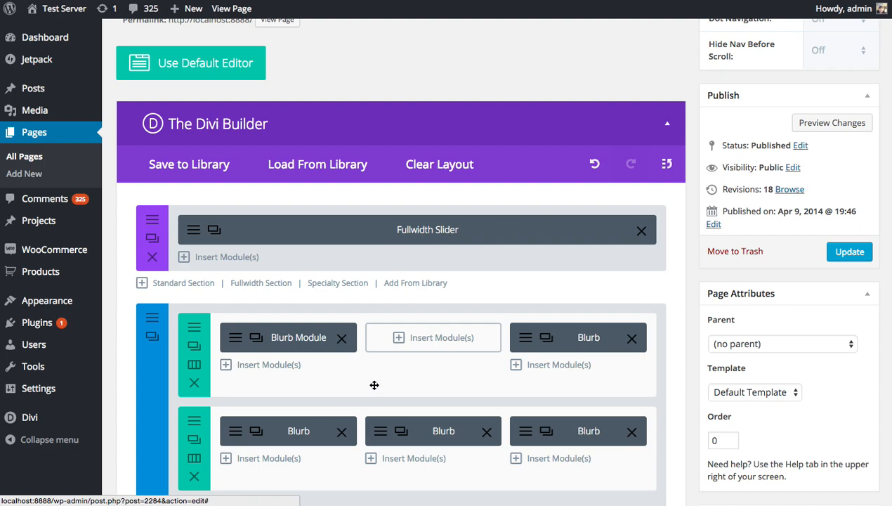
right_click(374, 384)
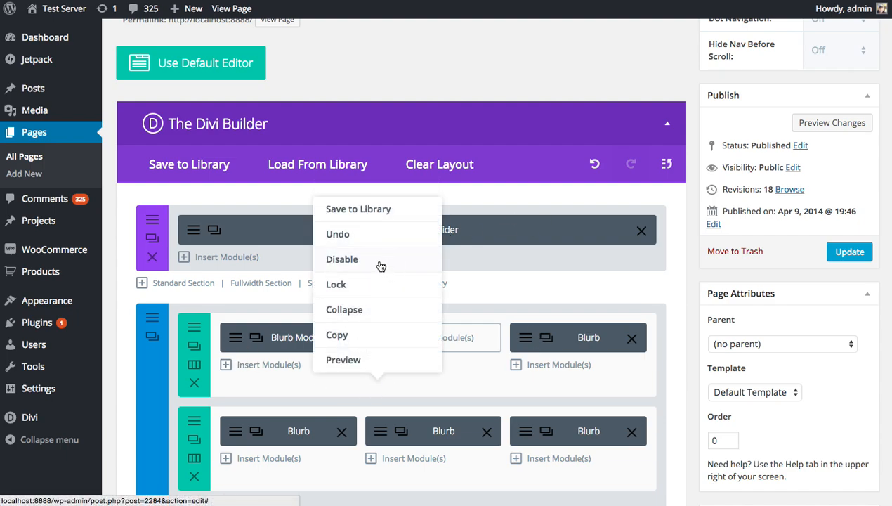
mouse_move(519, 292)
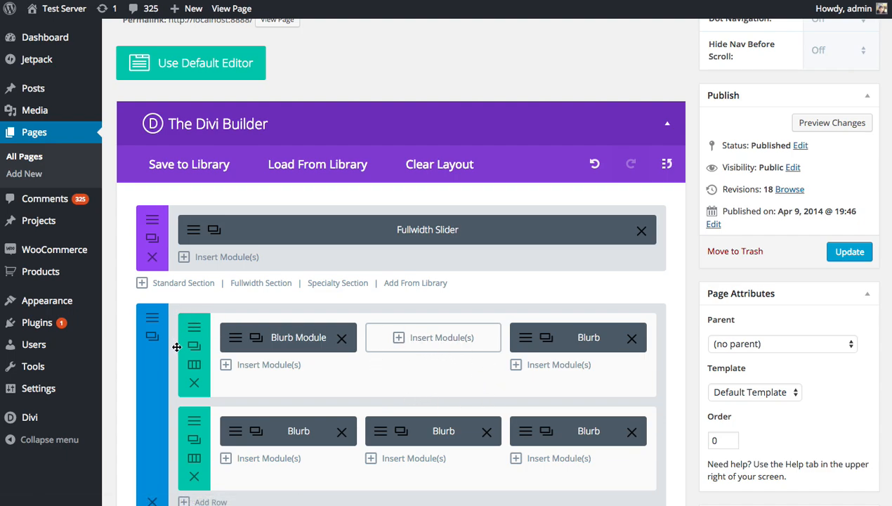
mouse_move(242, 308)
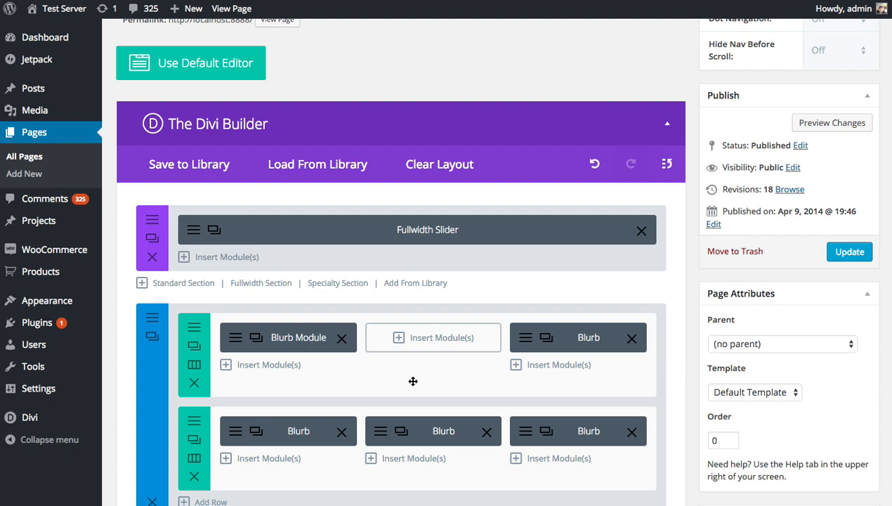
mouse_move(407, 368)
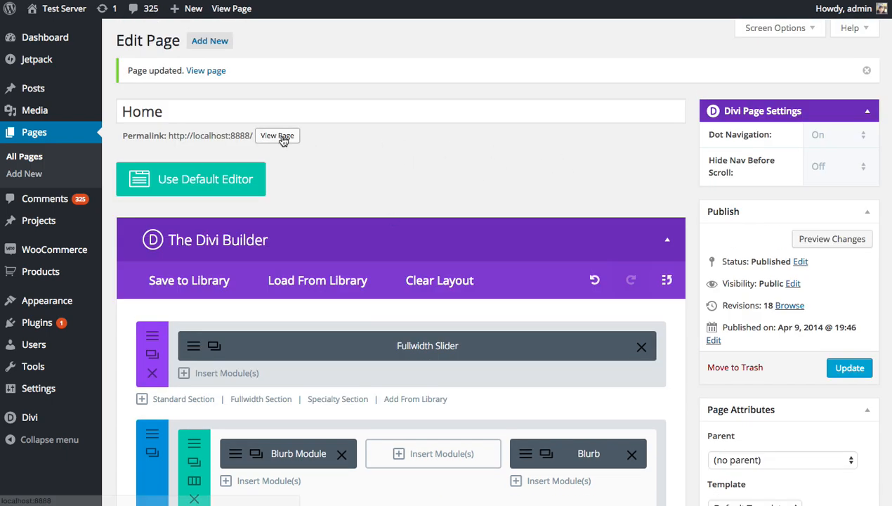
left_click(277, 136)
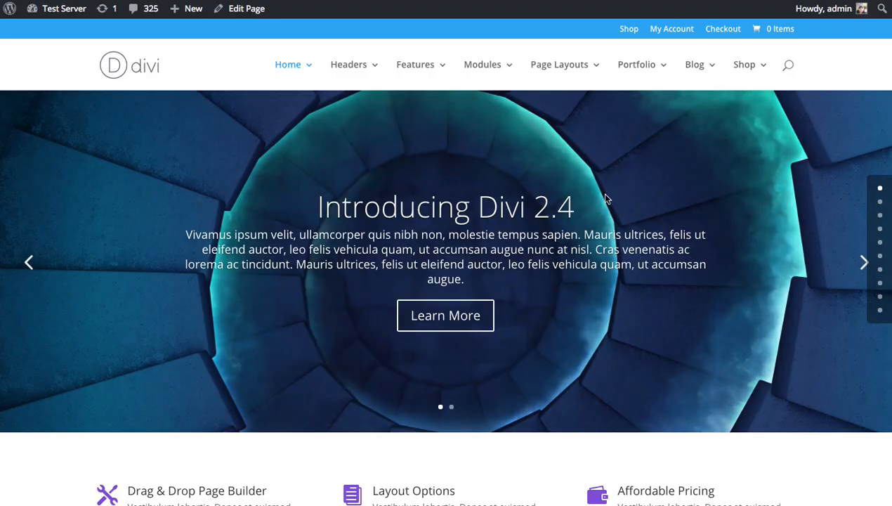
scroll("down", 3)
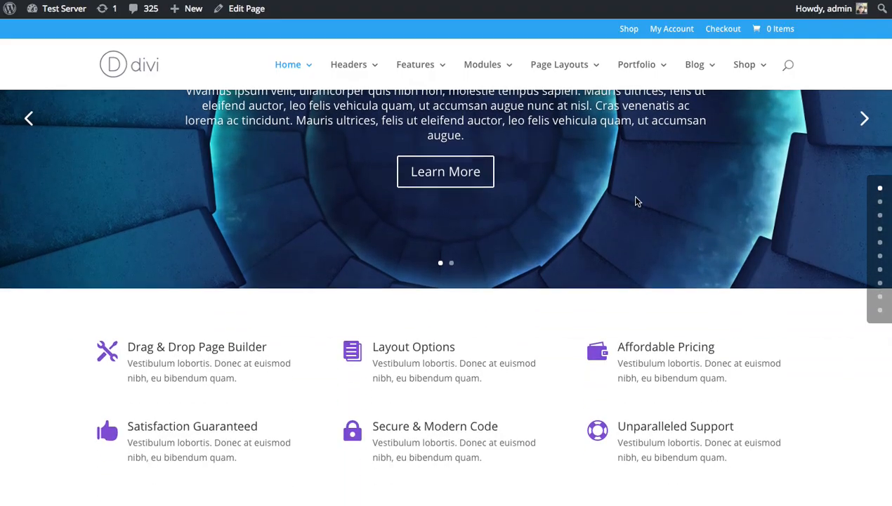
scroll("down", 3)
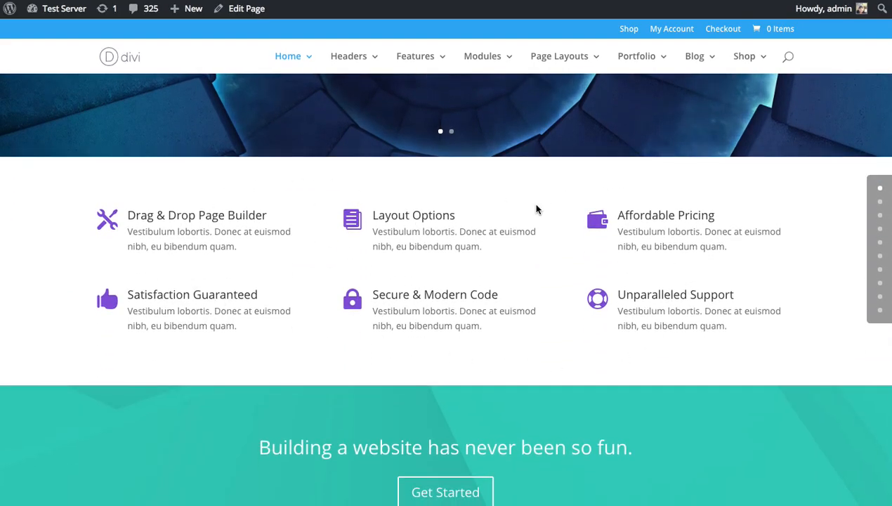
mouse_move(619, 181)
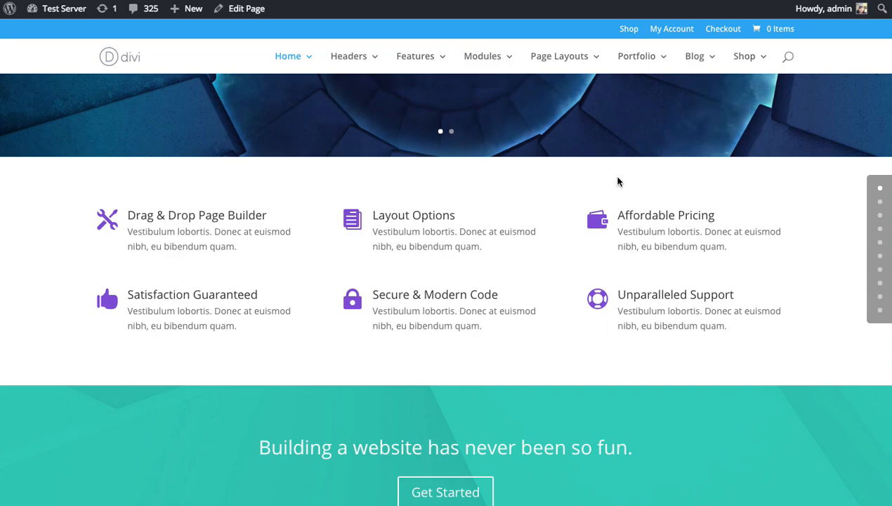
mouse_move(122, 40)
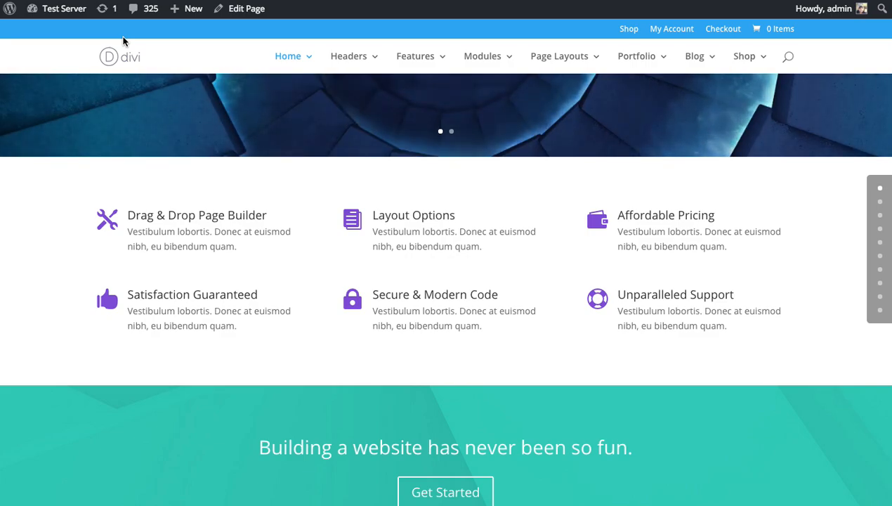
left_click(245, 8)
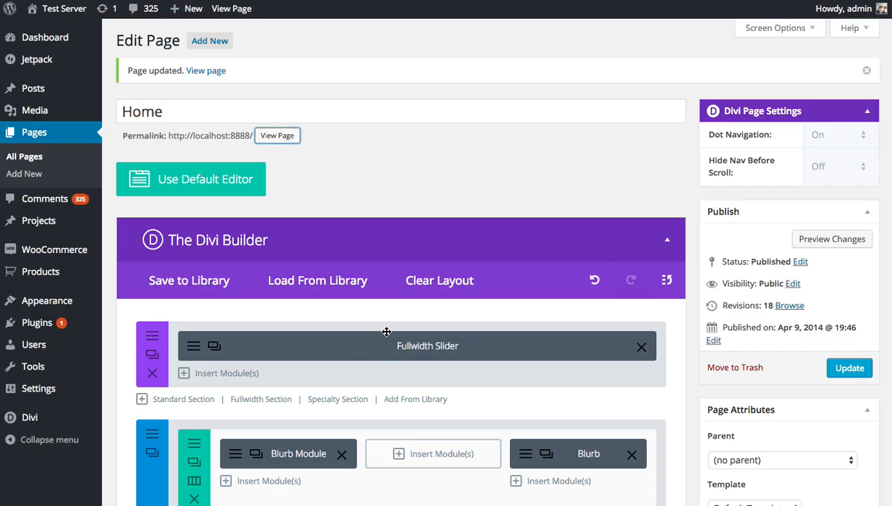
Update the Home page with the blurb section disabled and view the live page.
scroll("down", 3)
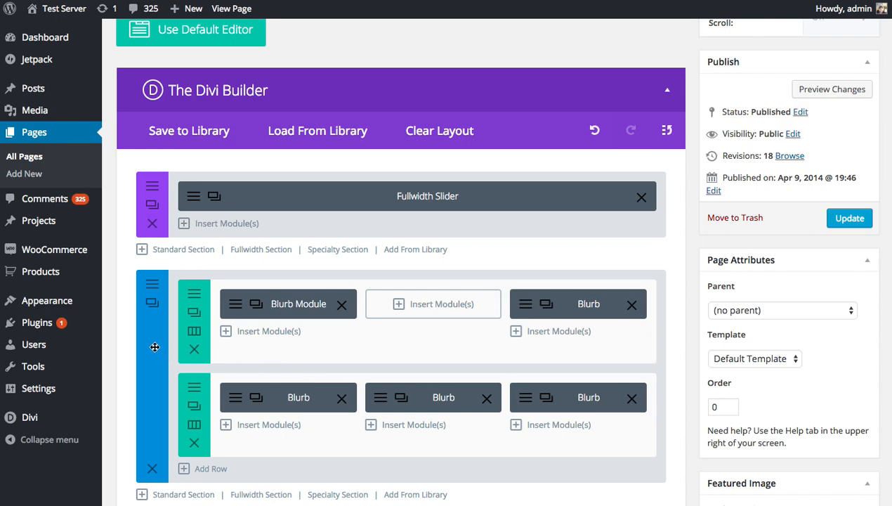
mouse_move(121, 292)
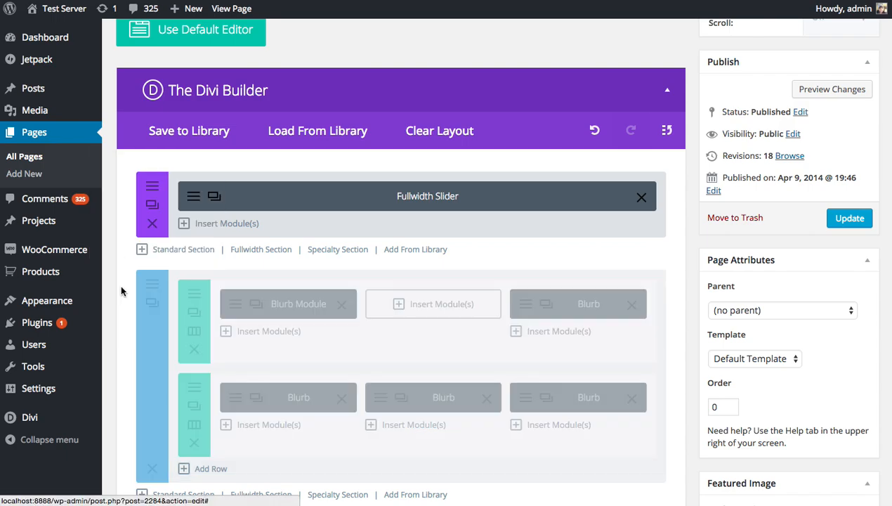
mouse_move(350, 337)
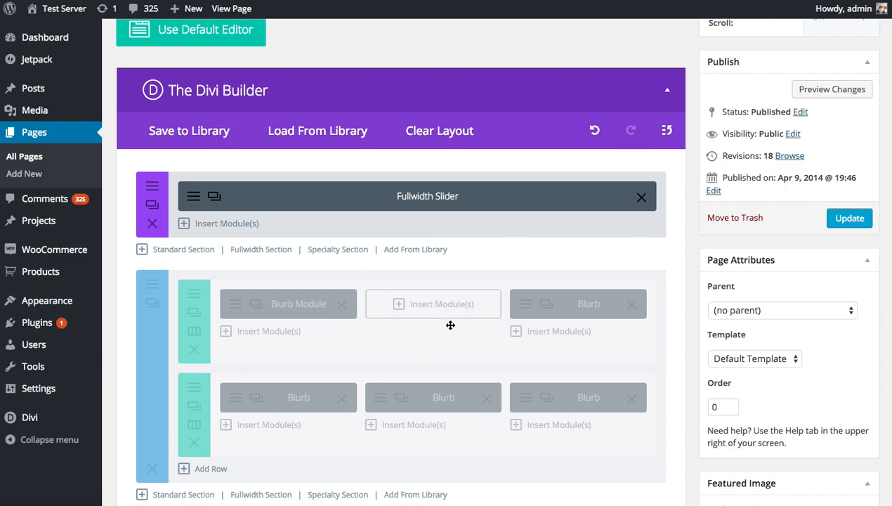
left_click(849, 218)
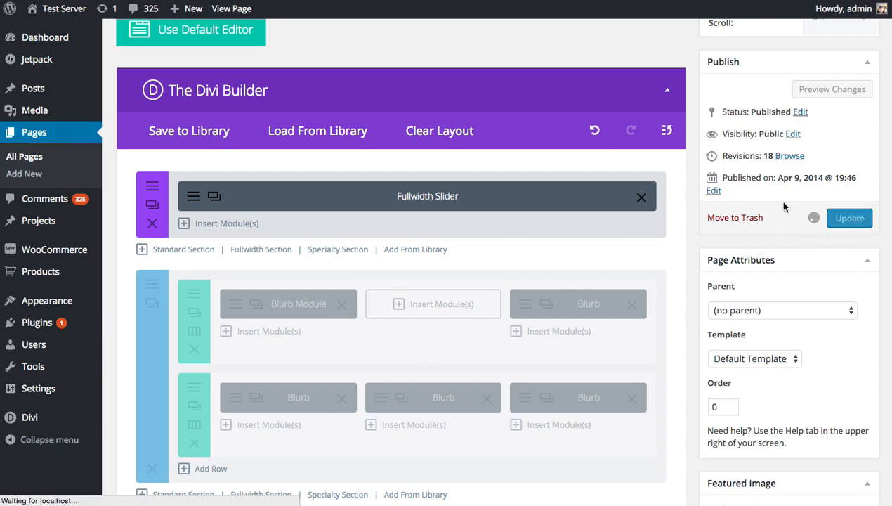
left_click(849, 218)
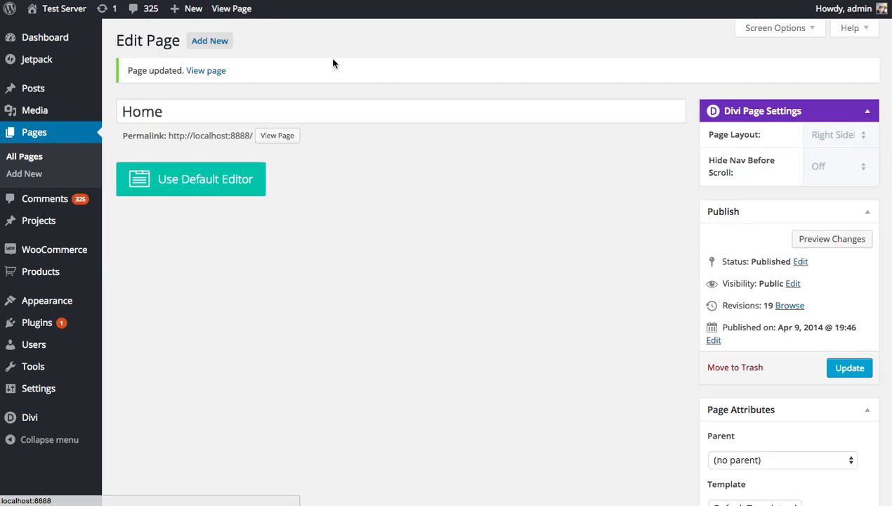
left_click(205, 179)
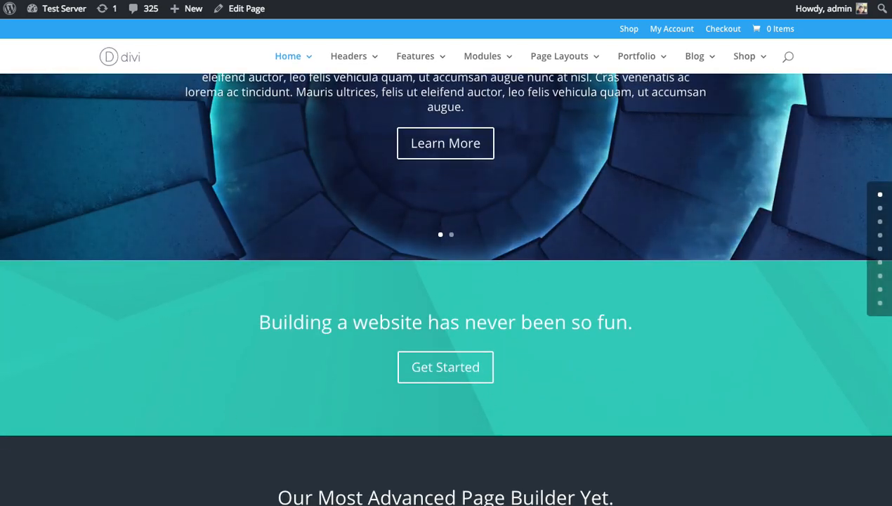
Go back to editing the Home page in Divi Builder.
left_click(246, 8)
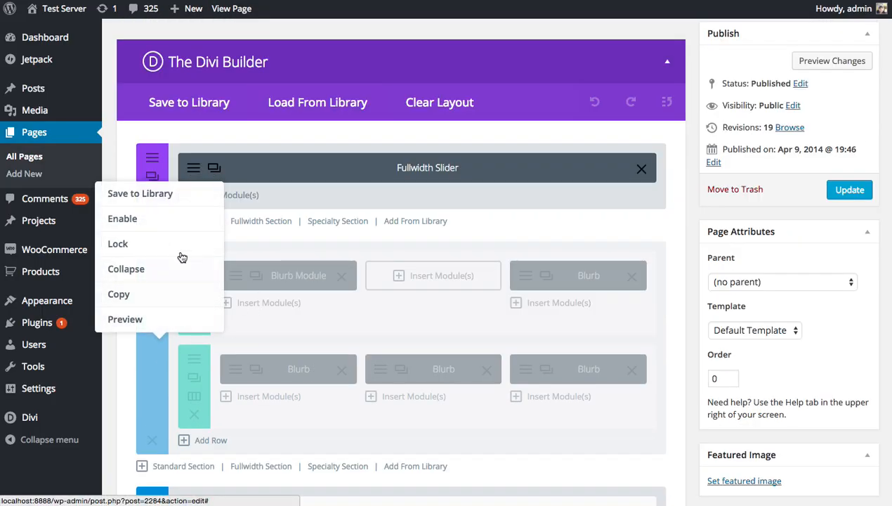
mouse_move(175, 230)
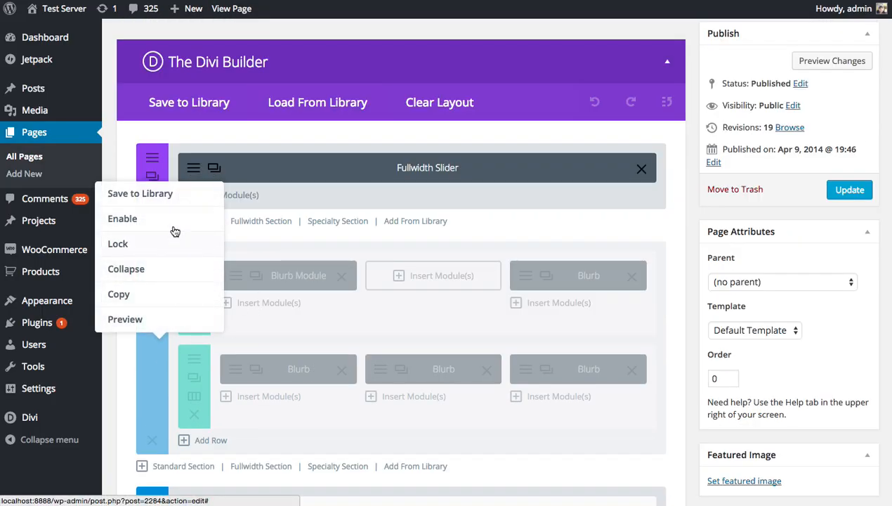
mouse_move(139, 223)
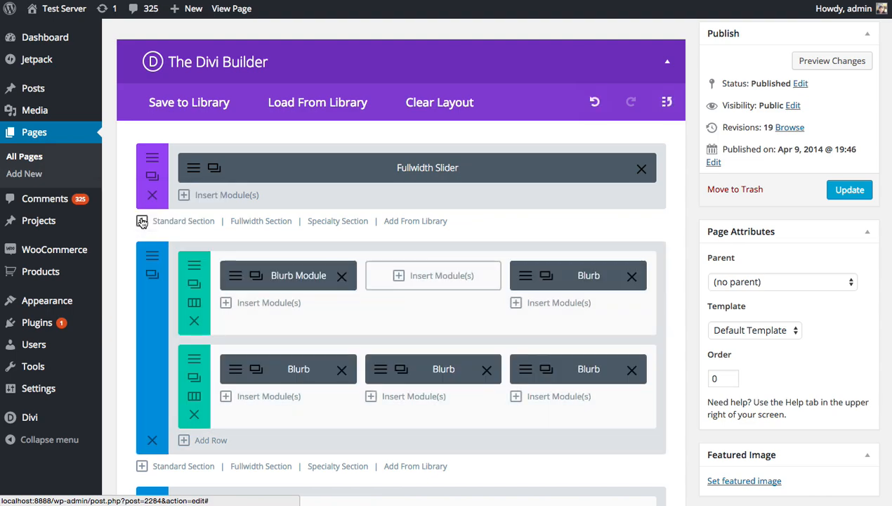
mouse_move(371, 330)
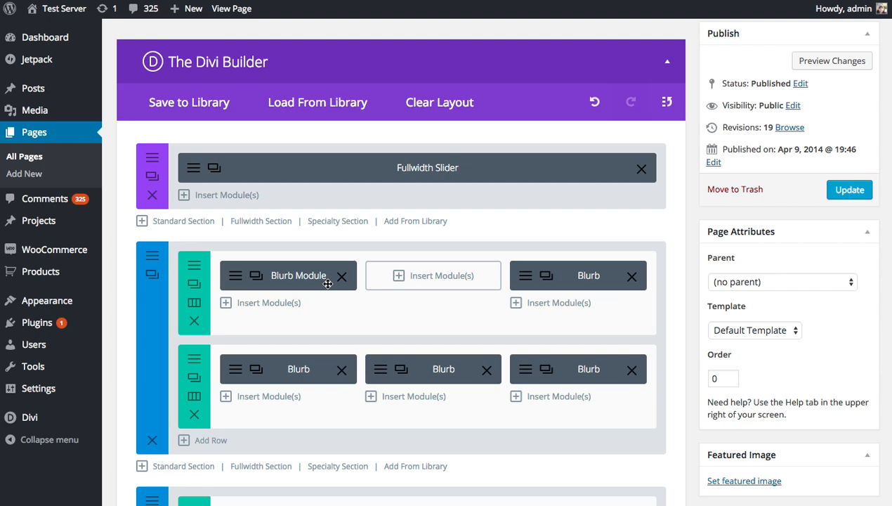
mouse_move(387, 302)
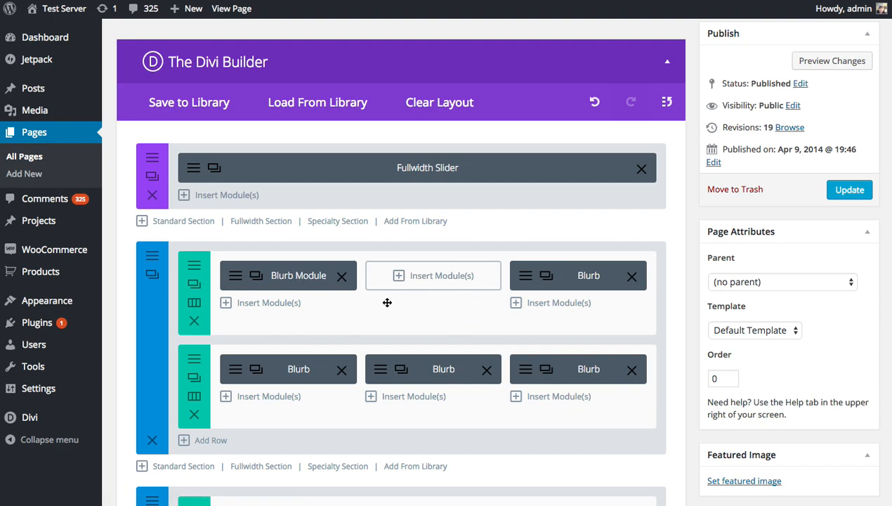
mouse_move(402, 315)
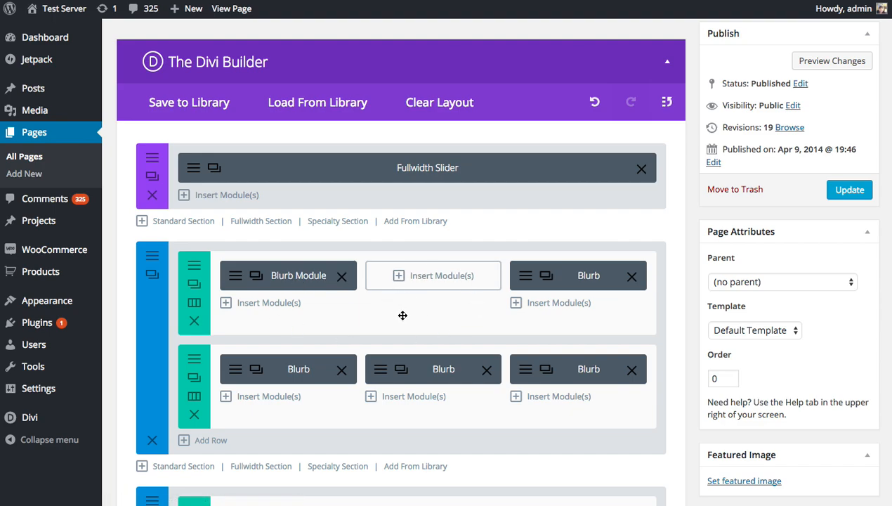
mouse_move(340, 305)
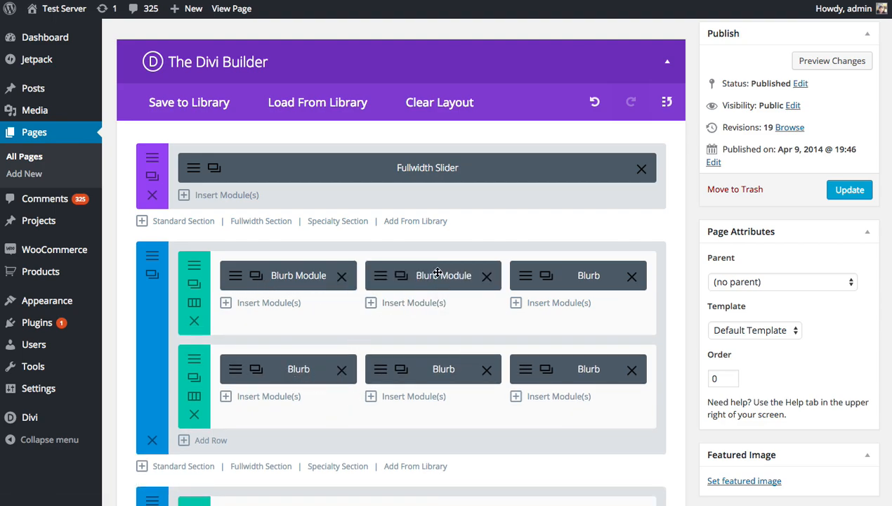
right_click(433, 275)
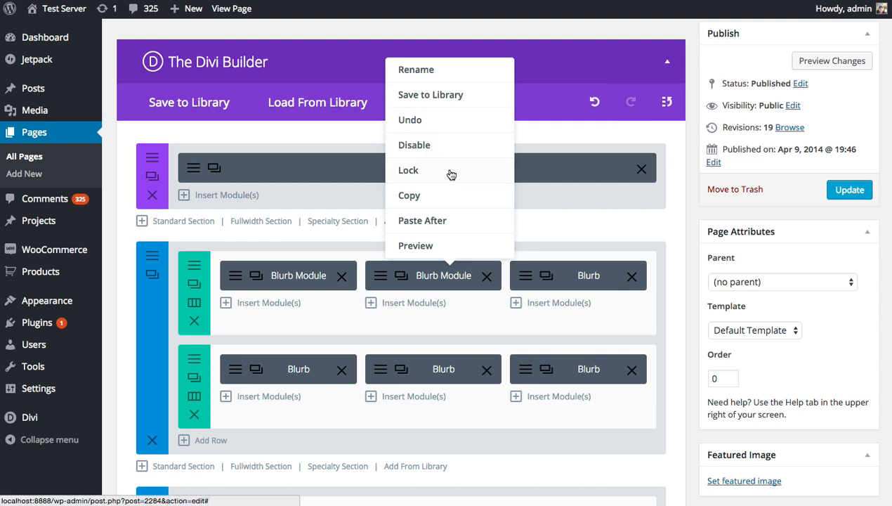
left_click(408, 170)
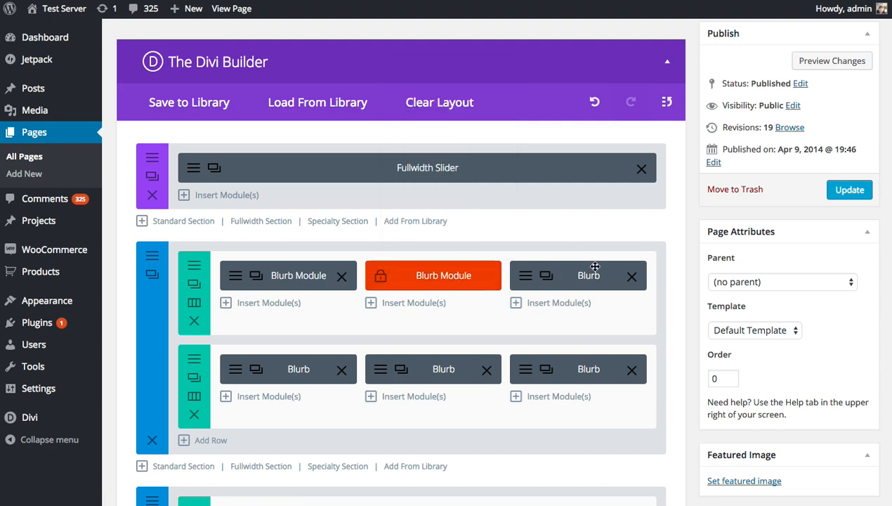
mouse_move(521, 293)
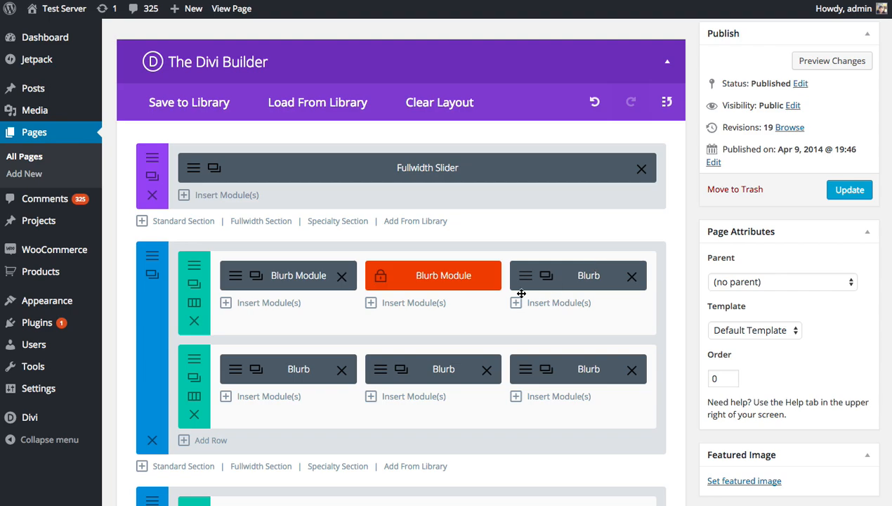
mouse_move(431, 267)
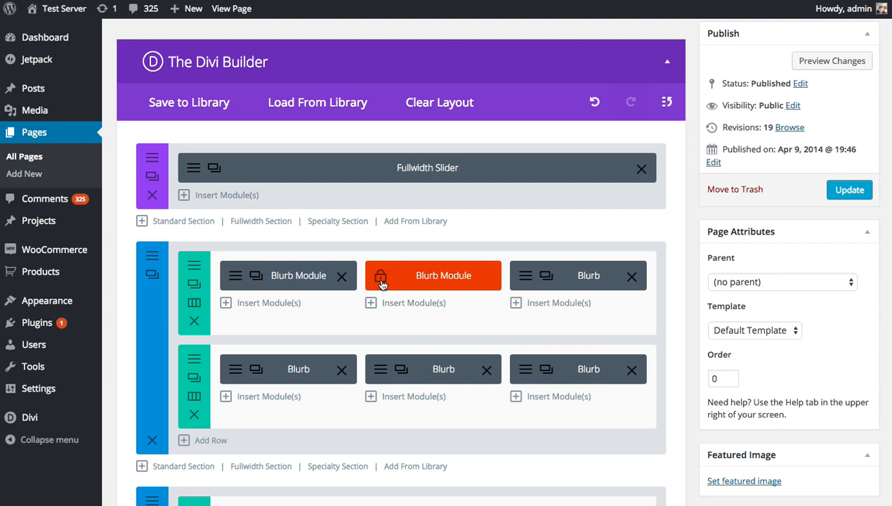
mouse_move(423, 290)
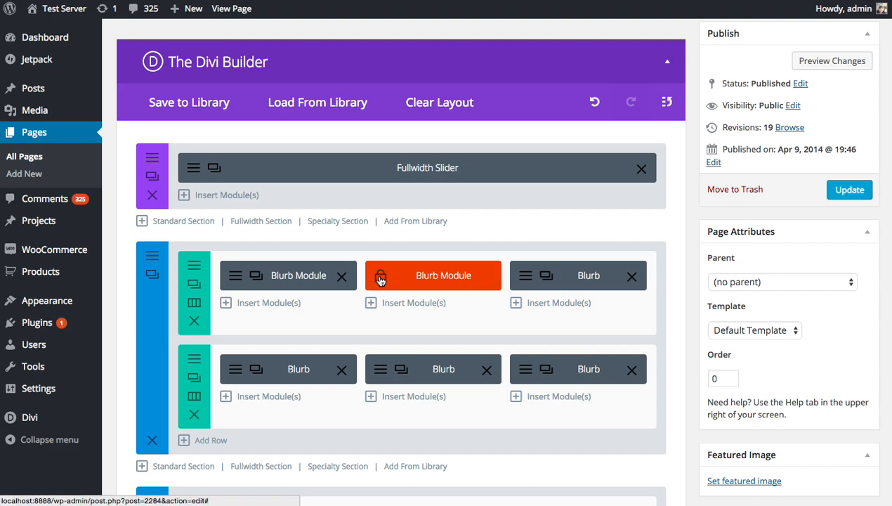
right_click(434, 275)
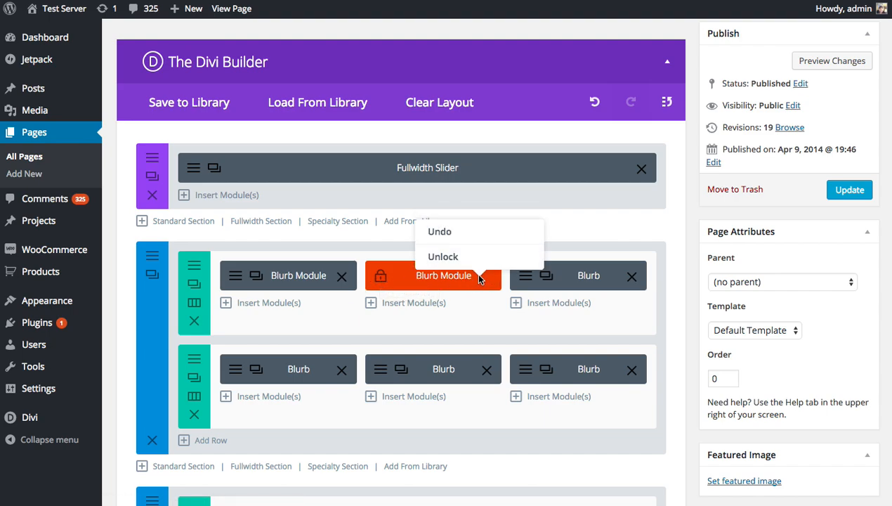
left_click(443, 256)
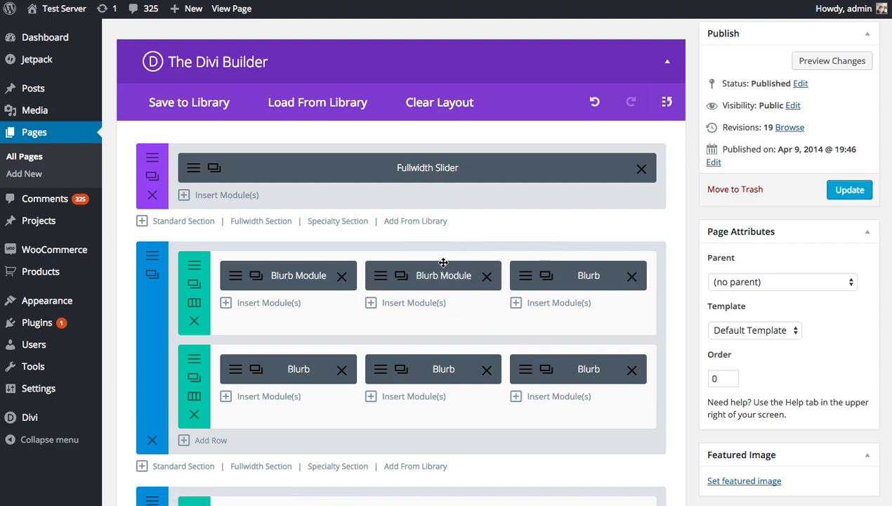
mouse_move(448, 279)
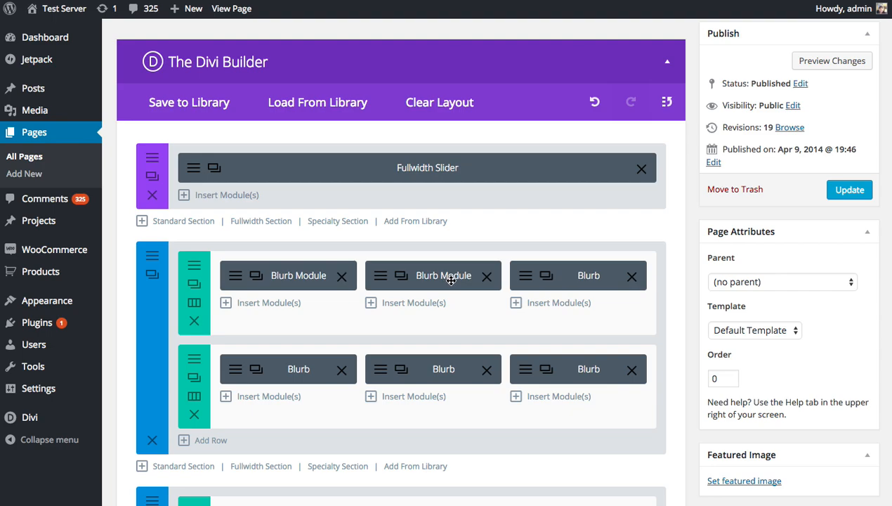
mouse_move(442, 275)
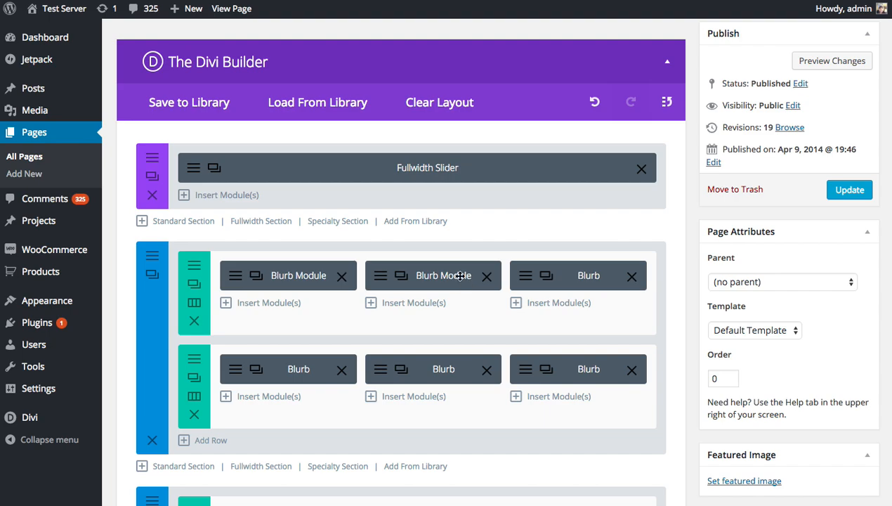
mouse_move(442, 276)
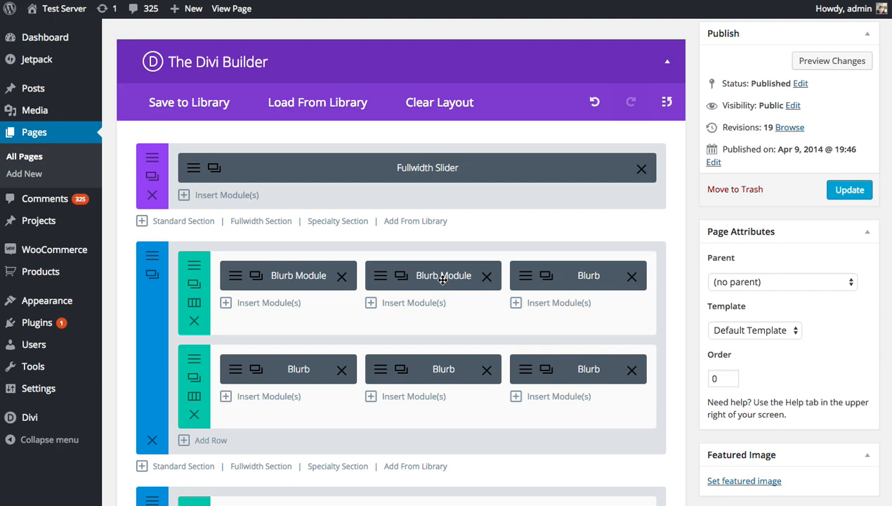
Lock the section holding Fullwidth Portfolio and Fullwidth Slider.
scroll("down", 3)
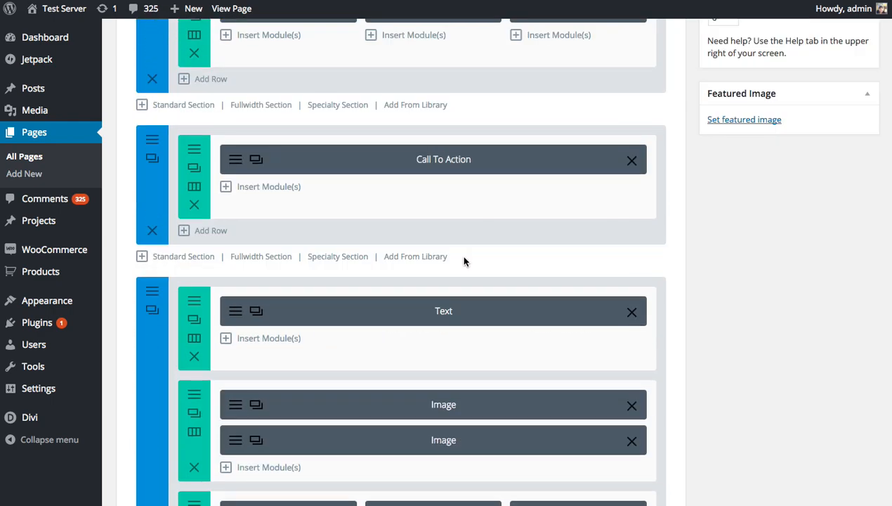
scroll("up", 3)
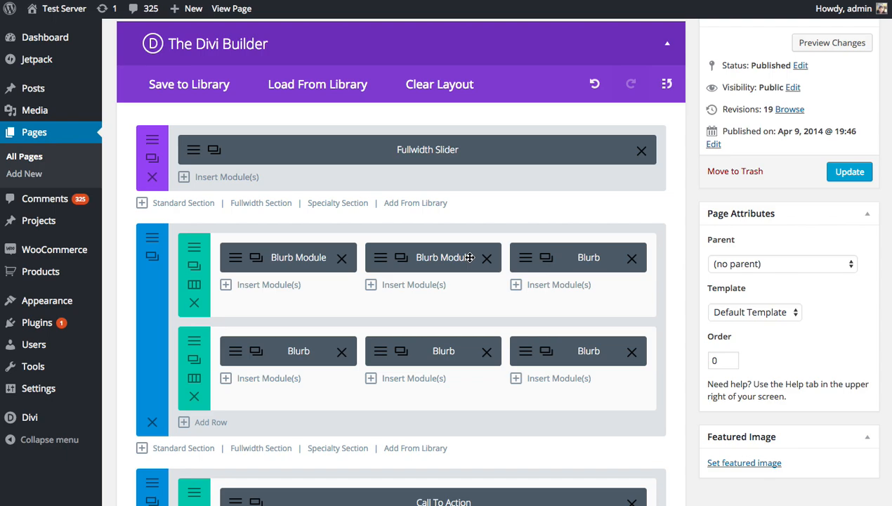
scroll("down", 3)
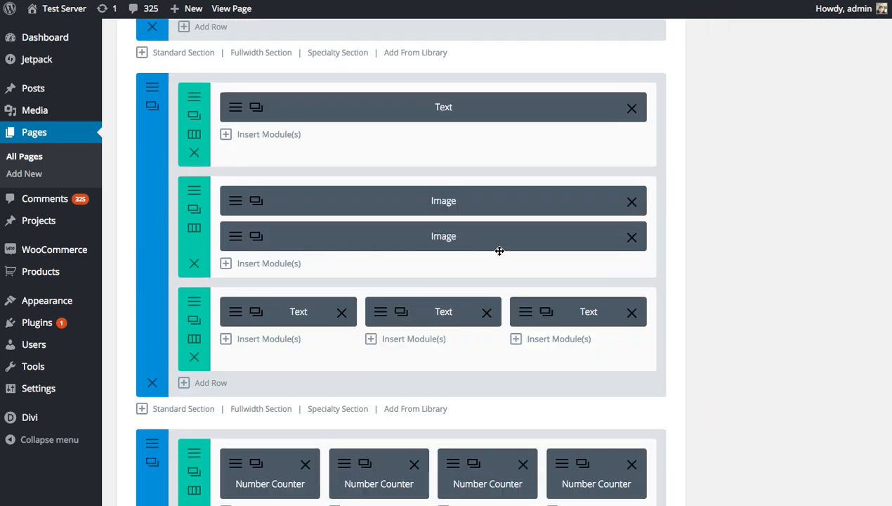
scroll("down", 3)
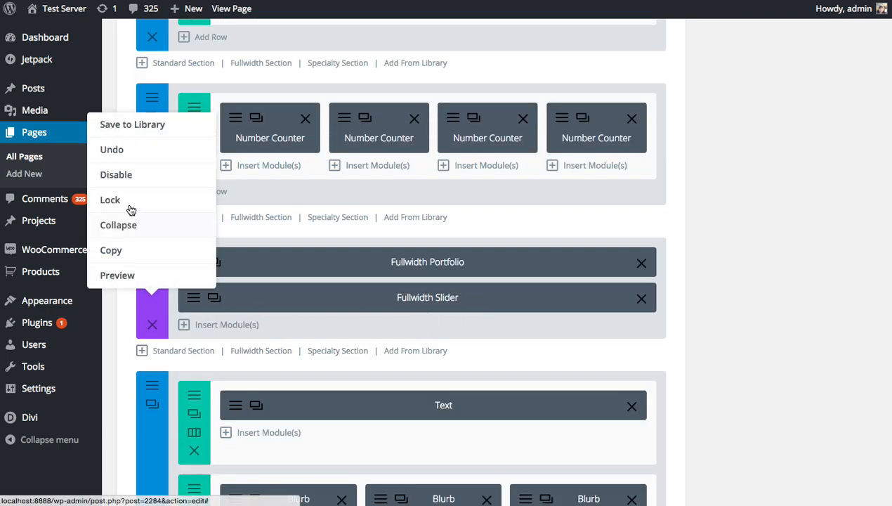
left_click(109, 199)
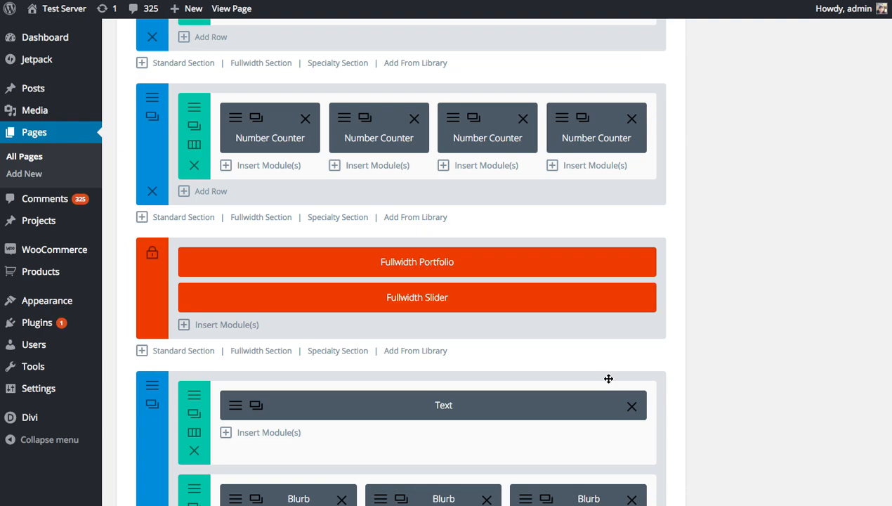
mouse_move(462, 274)
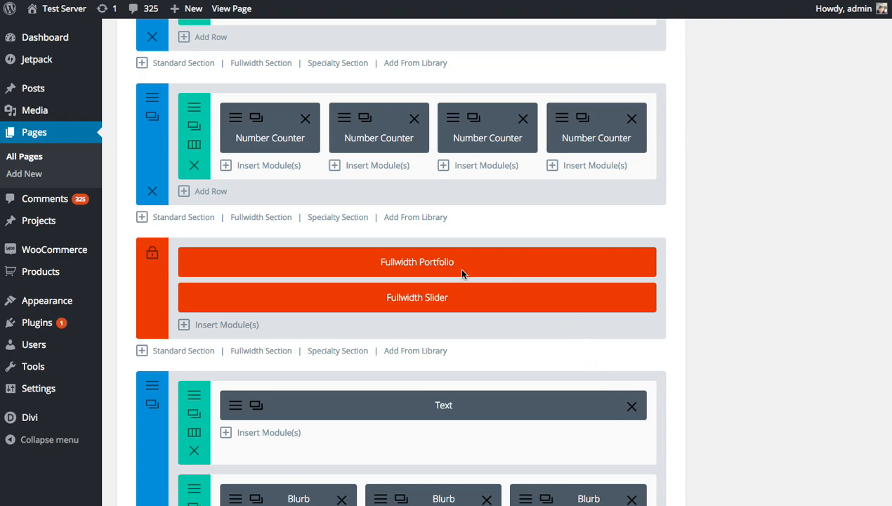
mouse_move(286, 269)
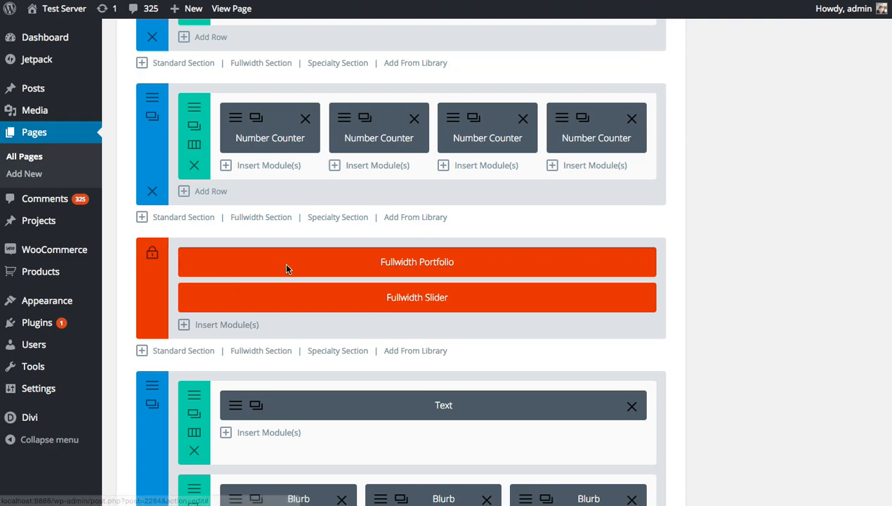
mouse_move(574, 312)
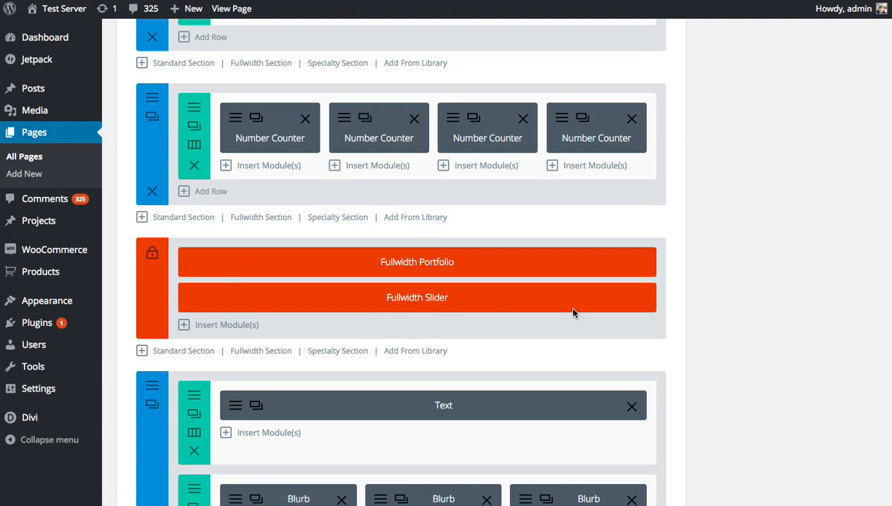
Scroll up and back down through the Home page layout around the blurb section.
scroll("up", 3)
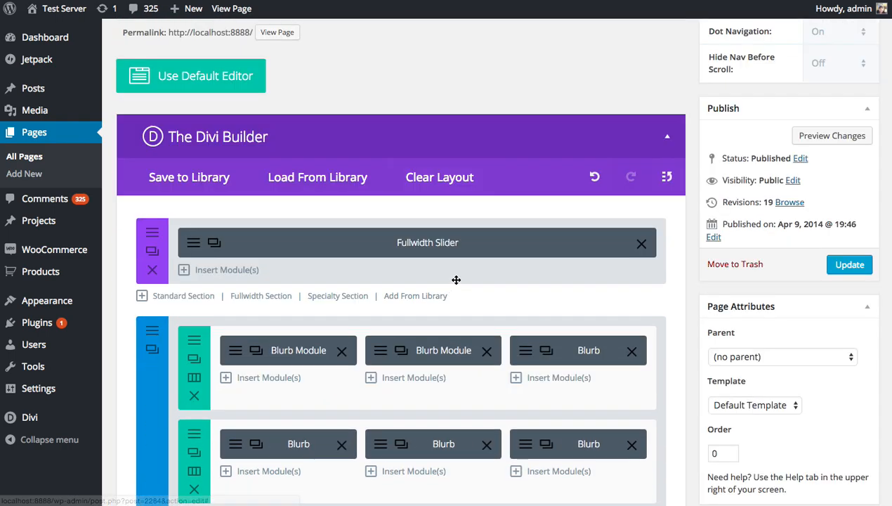
mouse_move(508, 274)
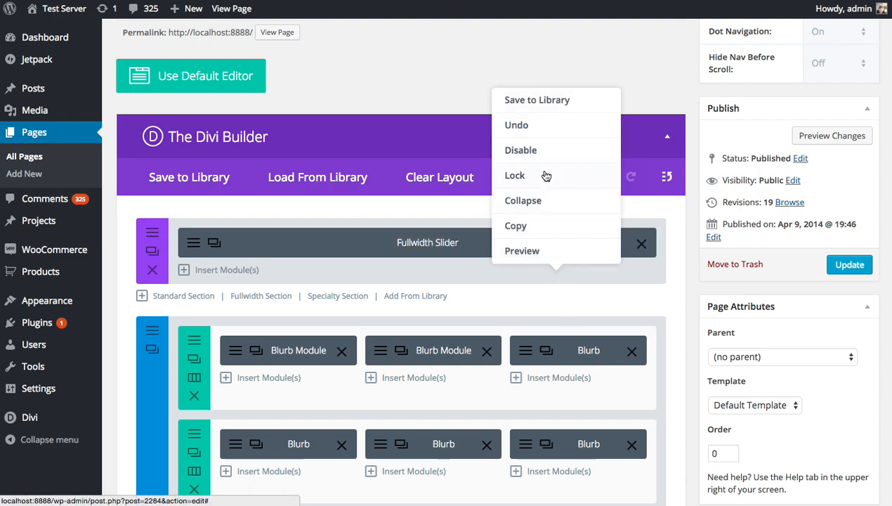
mouse_move(564, 176)
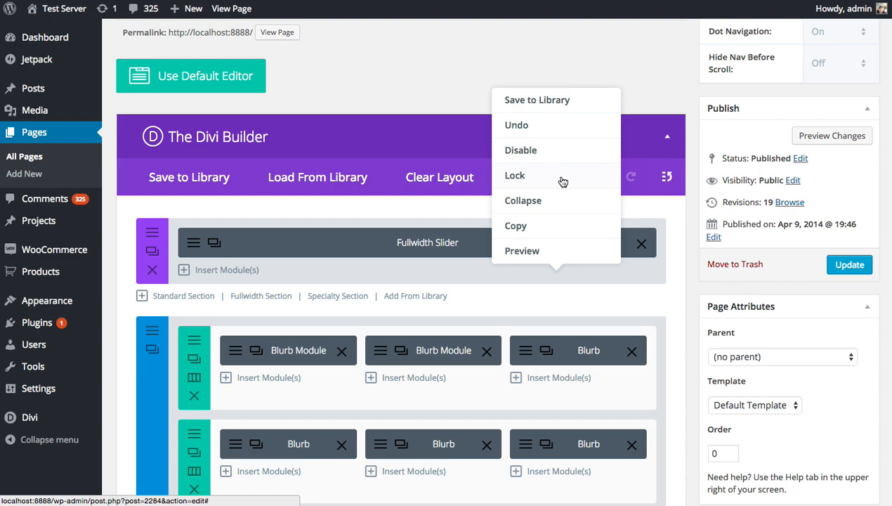
mouse_move(561, 193)
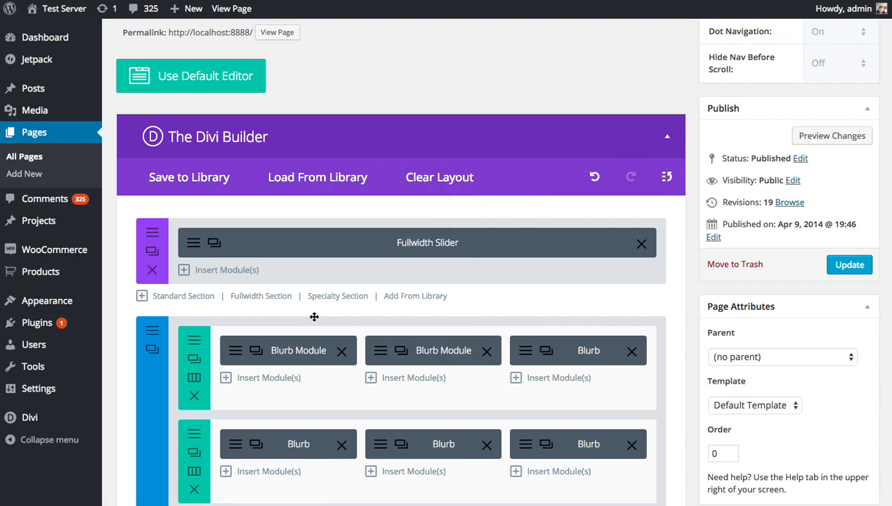
scroll("down", 3)
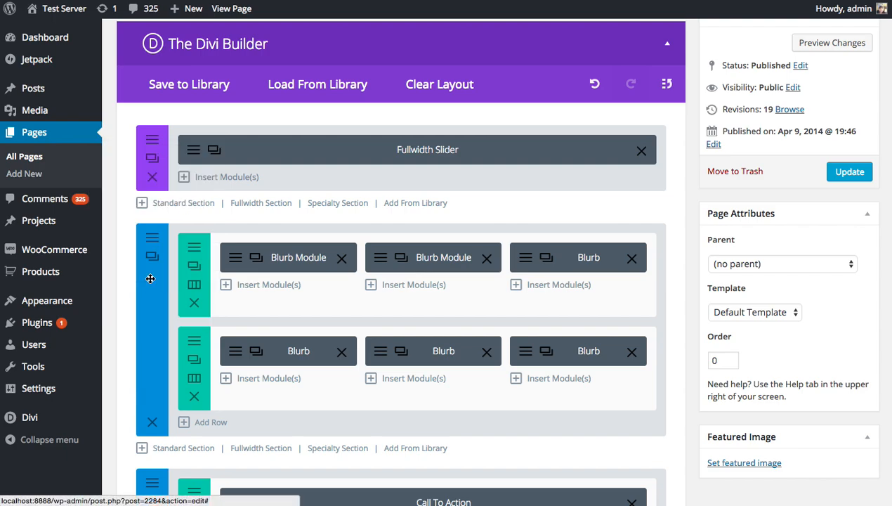
scroll("down", 3)
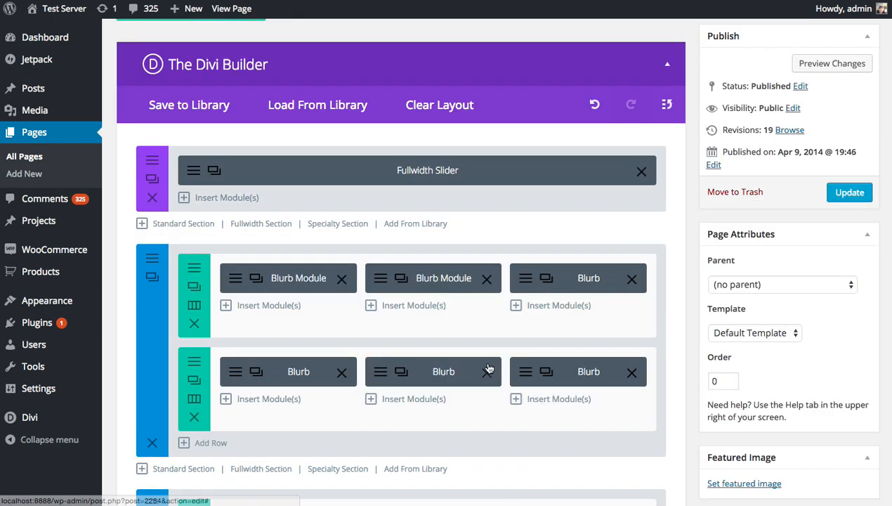
Delete the duplicate blurb section.
scroll("down", 3)
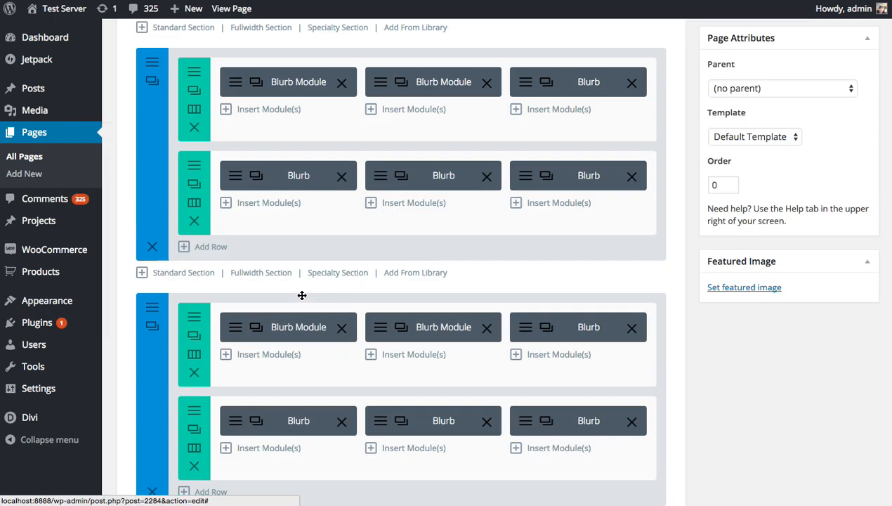
scroll("down", 3)
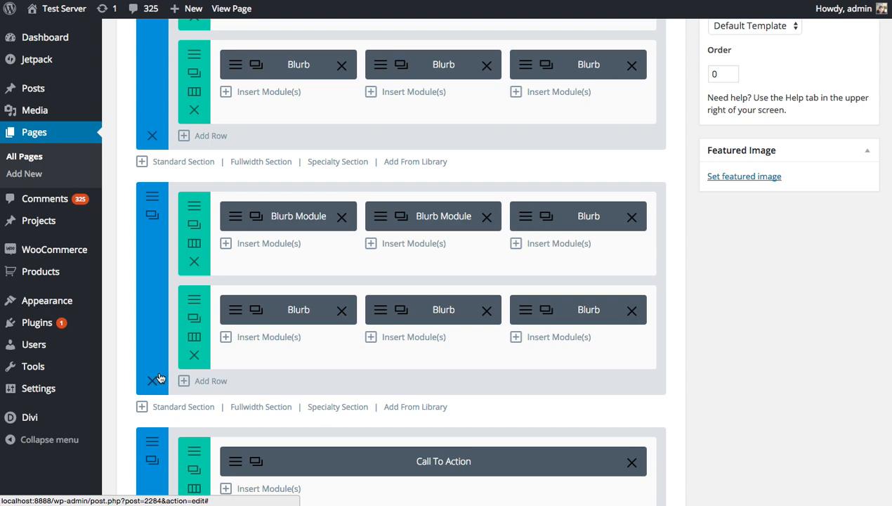
mouse_move(151, 380)
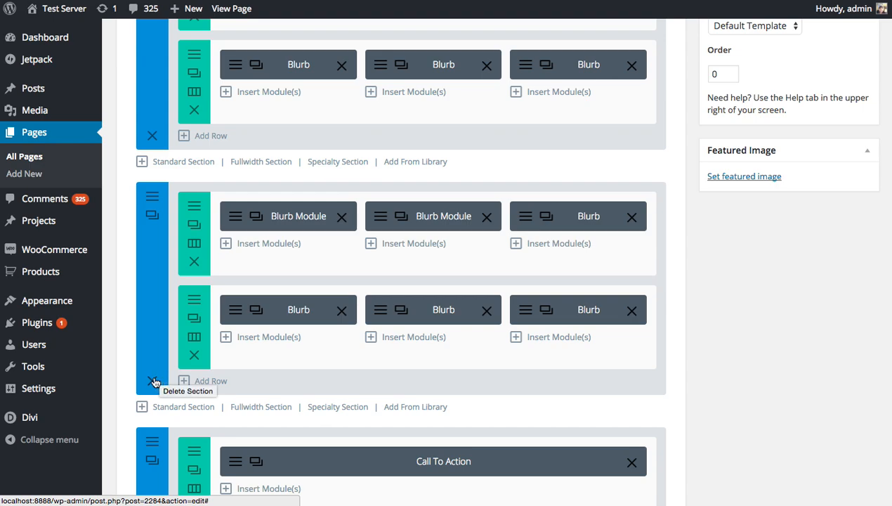
left_click(152, 380)
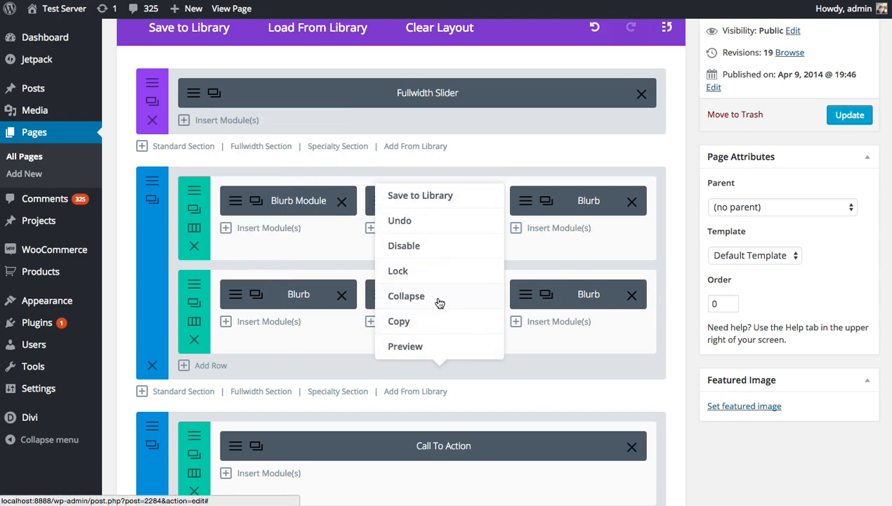
mouse_move(440, 294)
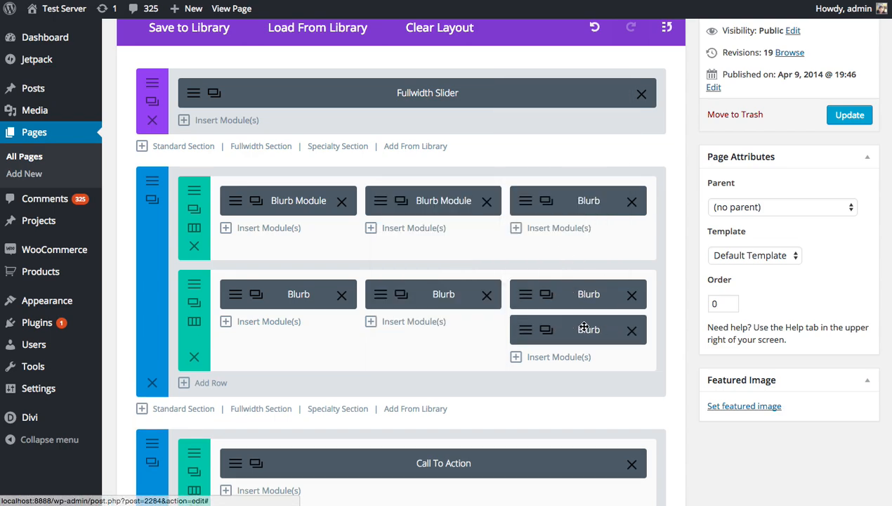
mouse_move(613, 333)
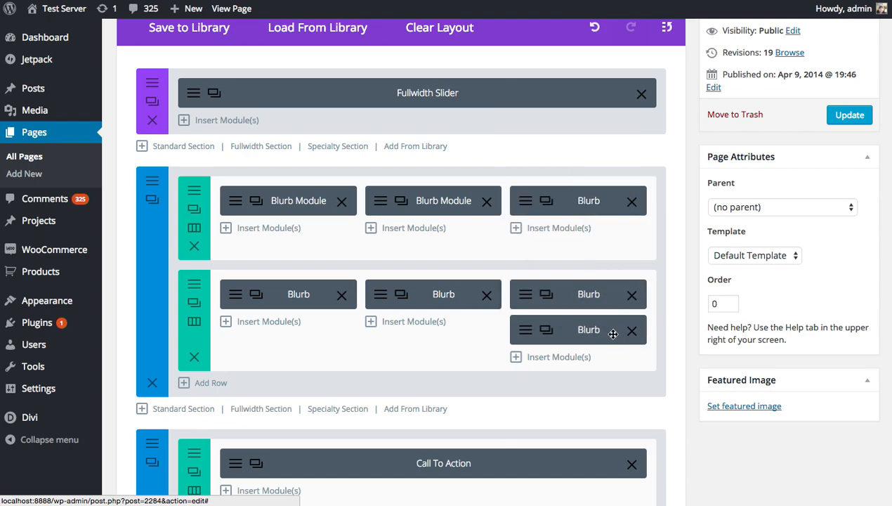
Copy the entire blurb section to the clipboard.
left_click(630, 330)
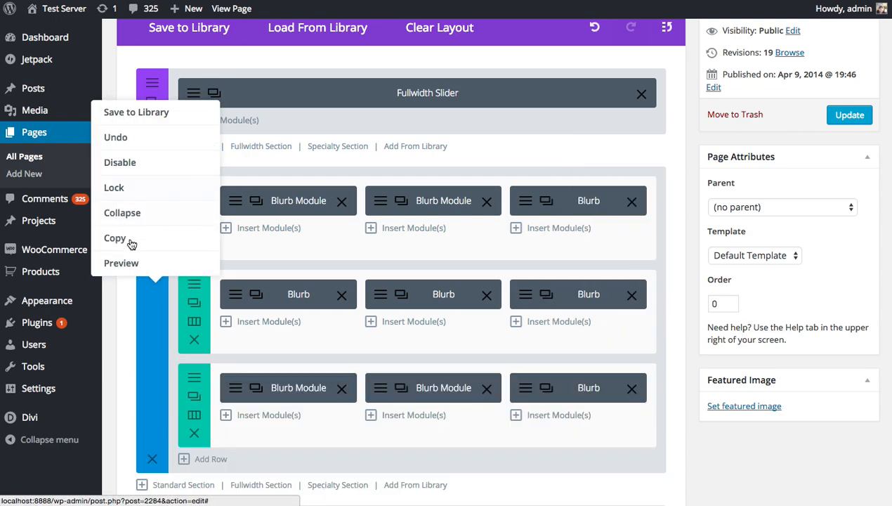
left_click(114, 237)
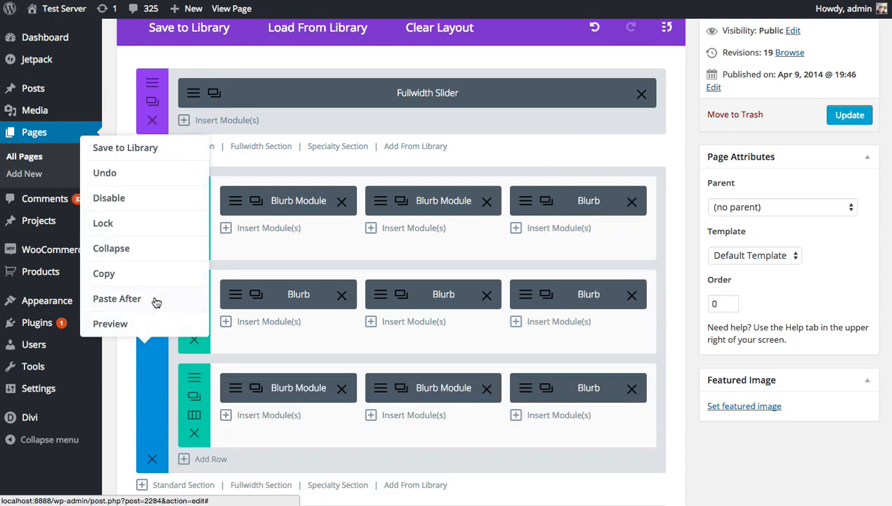
scroll("down", 3)
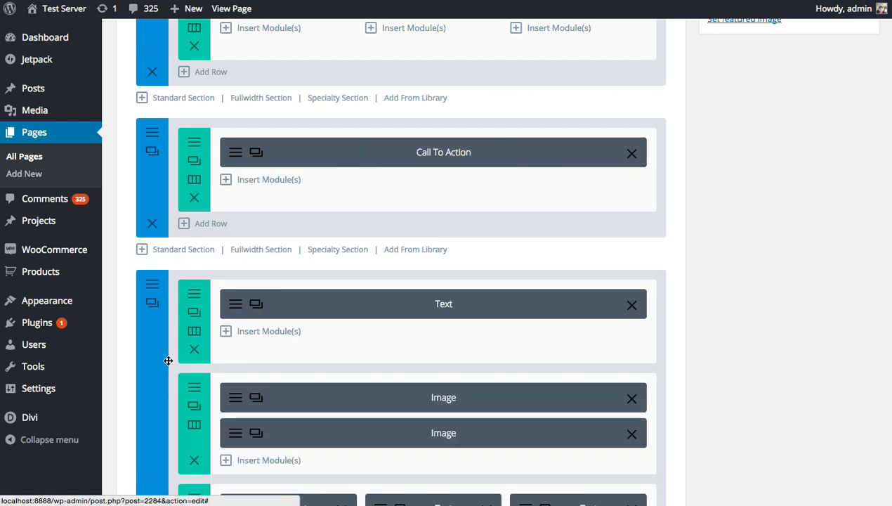
scroll("up", 3)
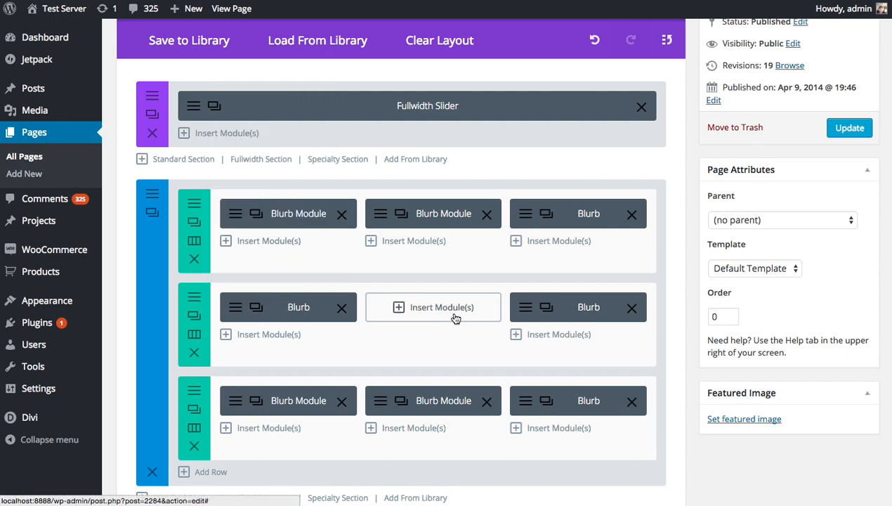
left_click(433, 306)
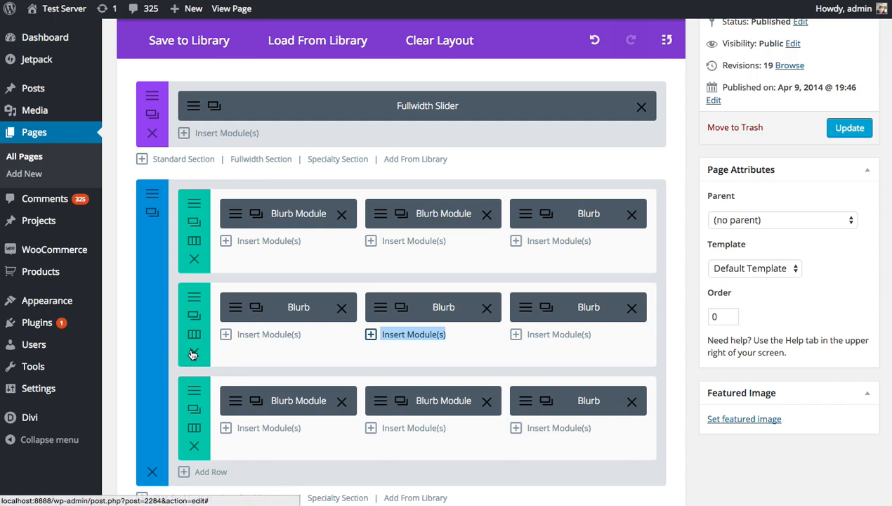
scroll("up", 3)
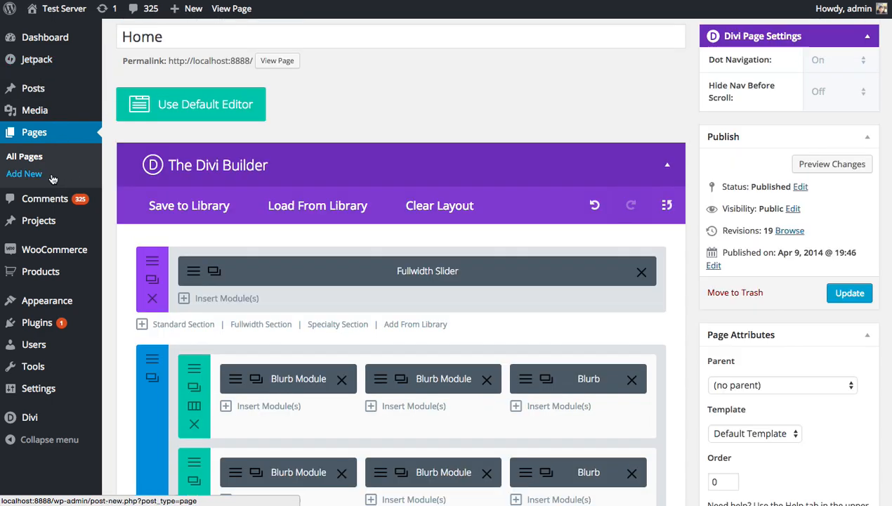
Create a new Divi Builder page and paste the copied blurb section after its empty section.
left_click(23, 173)
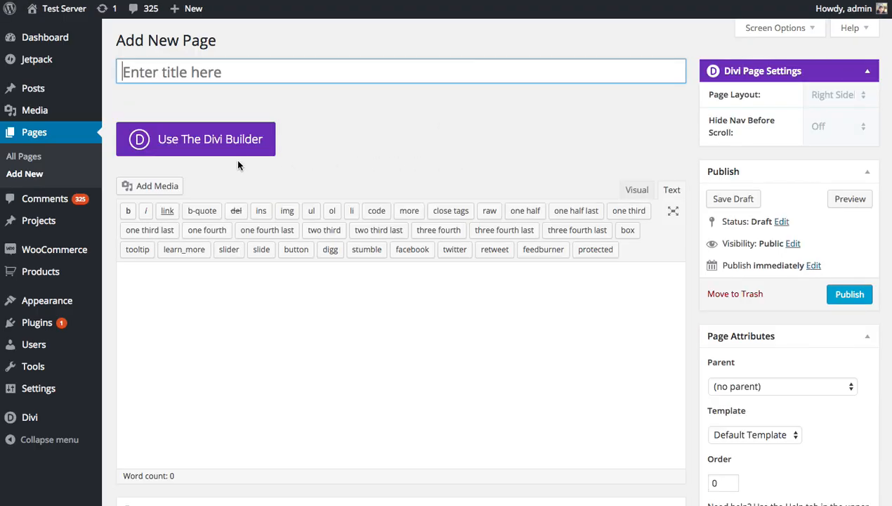
left_click(196, 138)
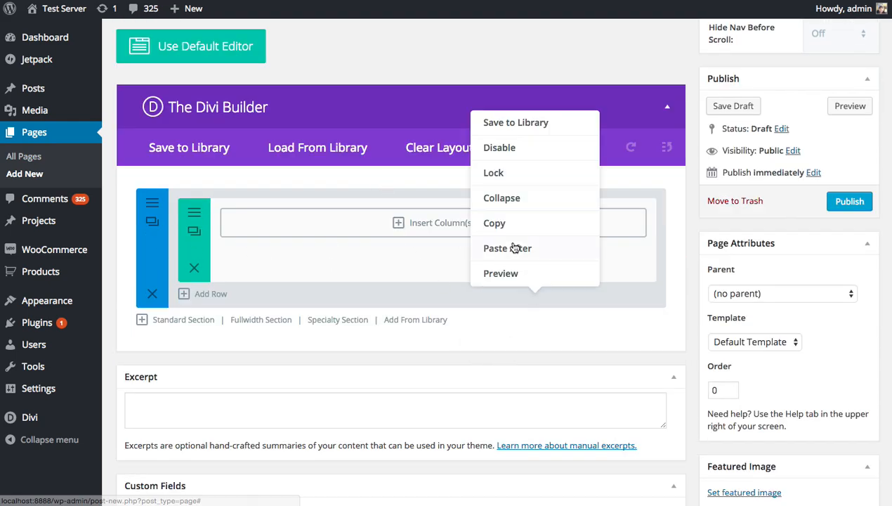
left_click(495, 248)
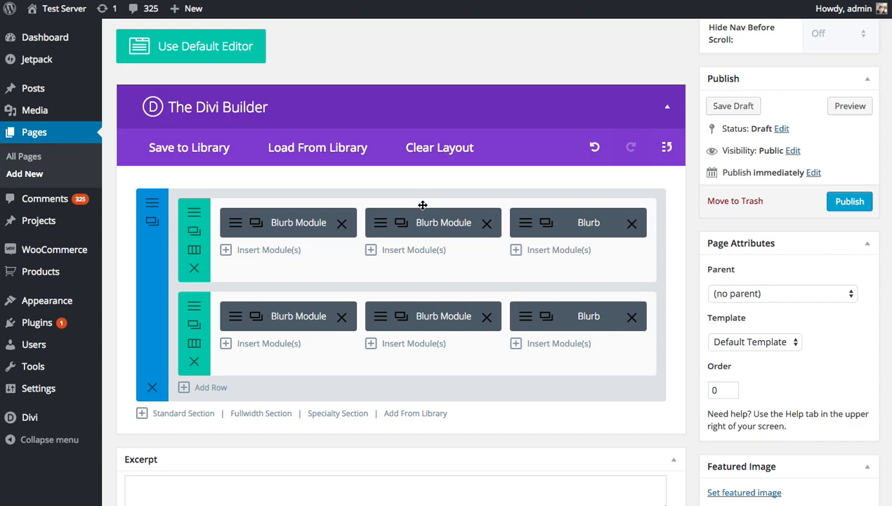
mouse_move(380, 317)
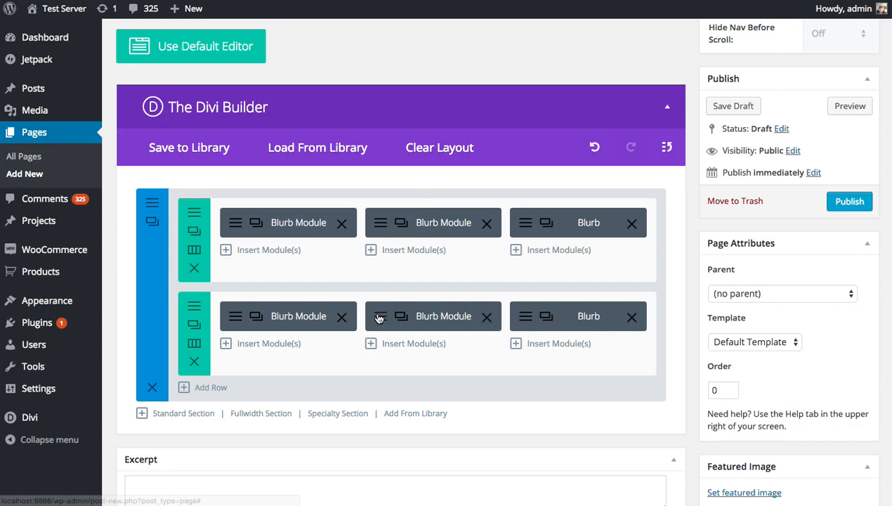
mouse_move(387, 293)
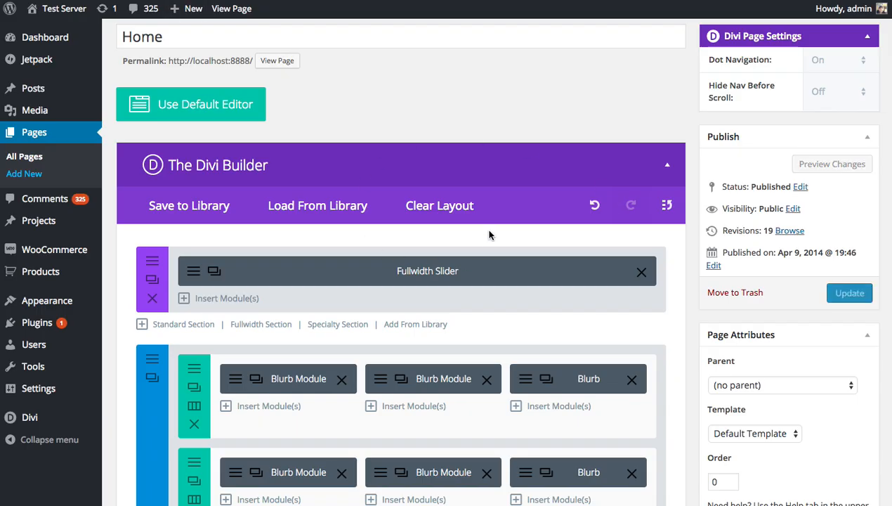
scroll("down", 3)
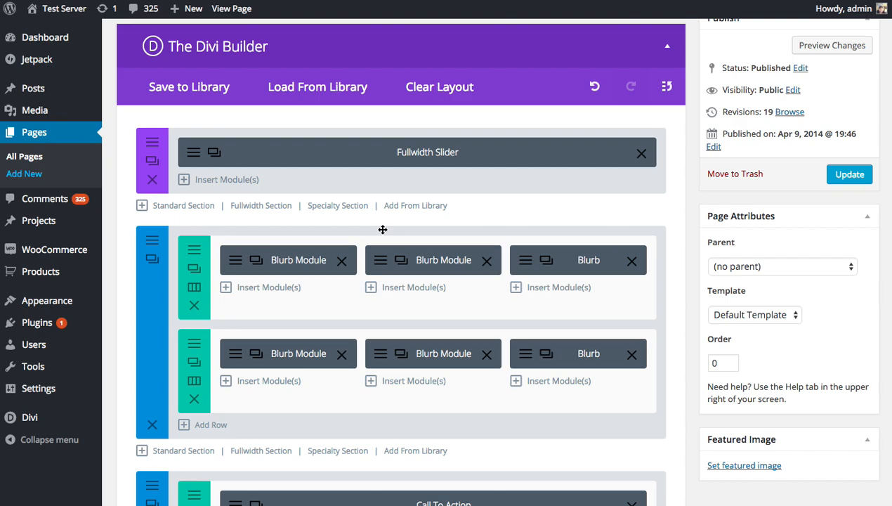
mouse_move(336, 261)
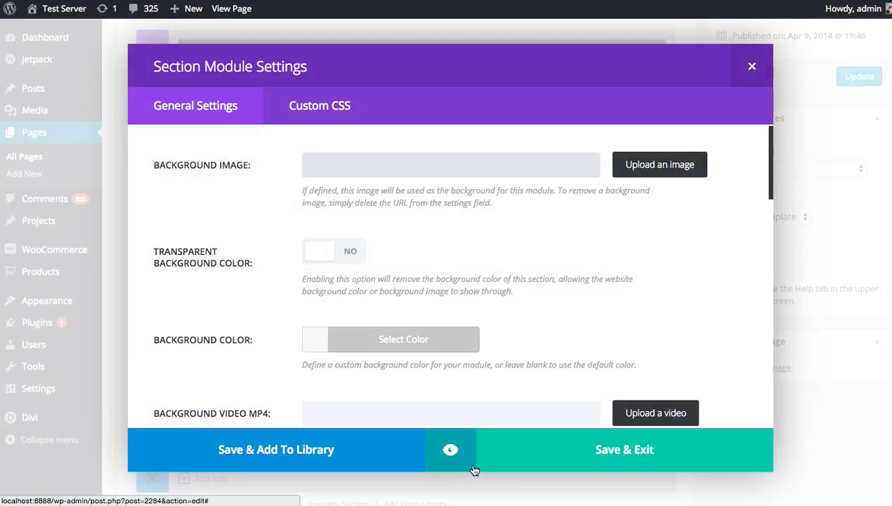
left_click(450, 449)
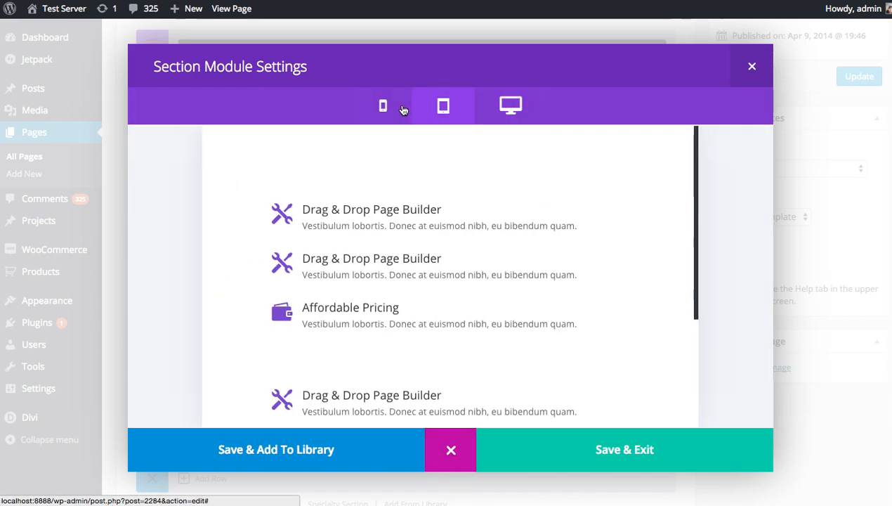
left_click(510, 105)
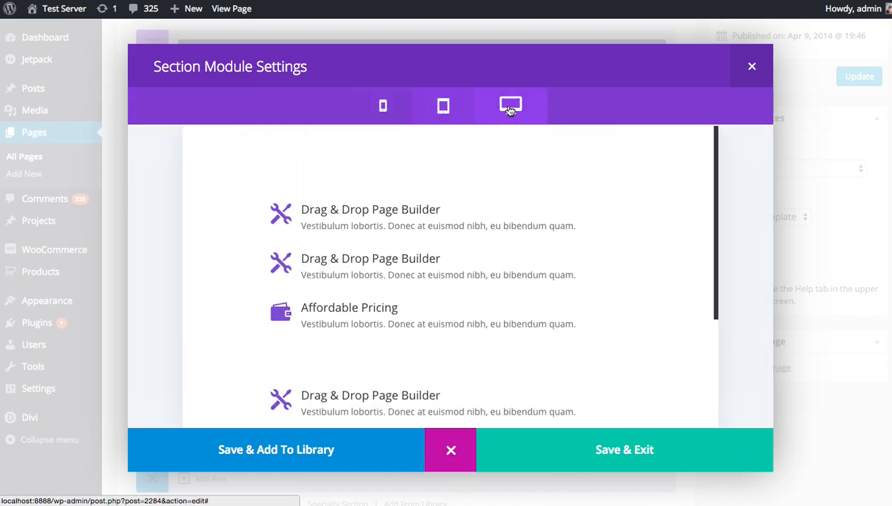
left_click(510, 106)
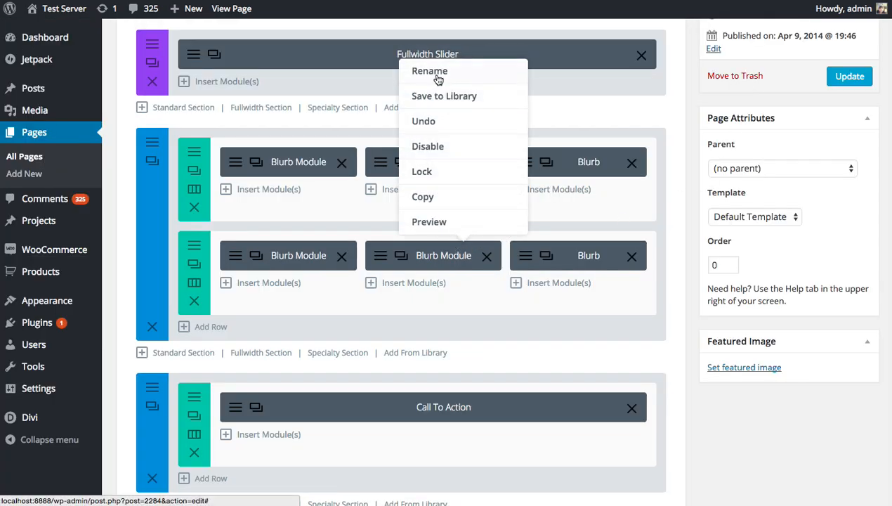
mouse_move(461, 210)
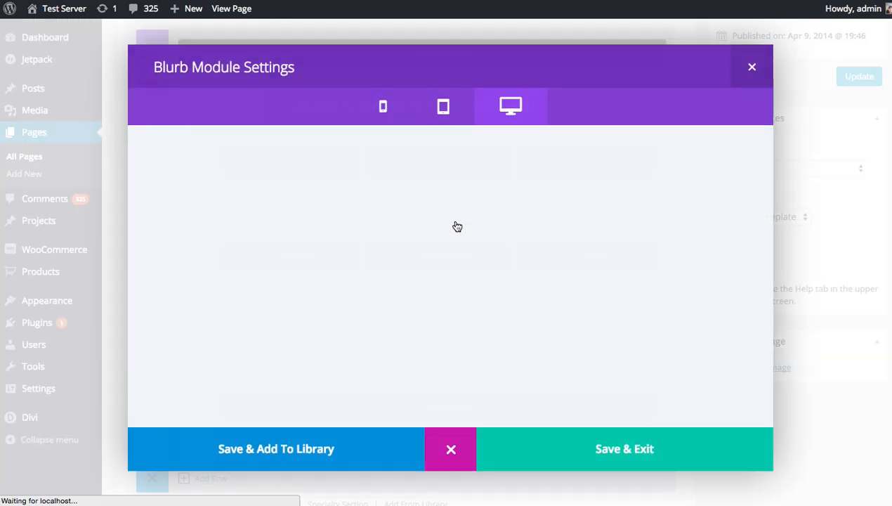
left_click(443, 106)
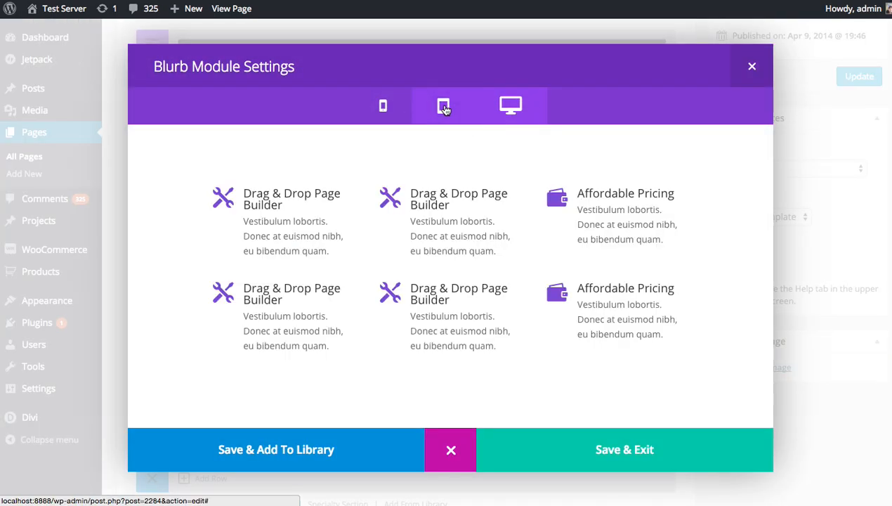
left_click(511, 105)
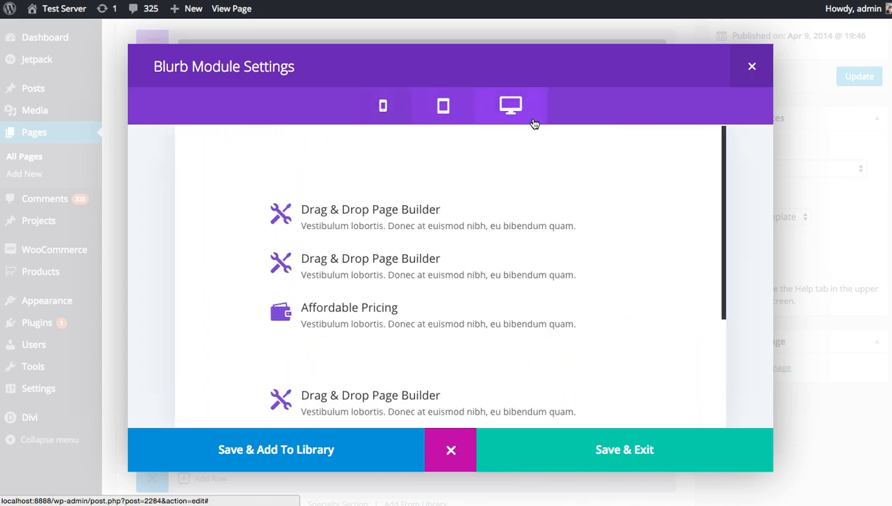
left_click(511, 106)
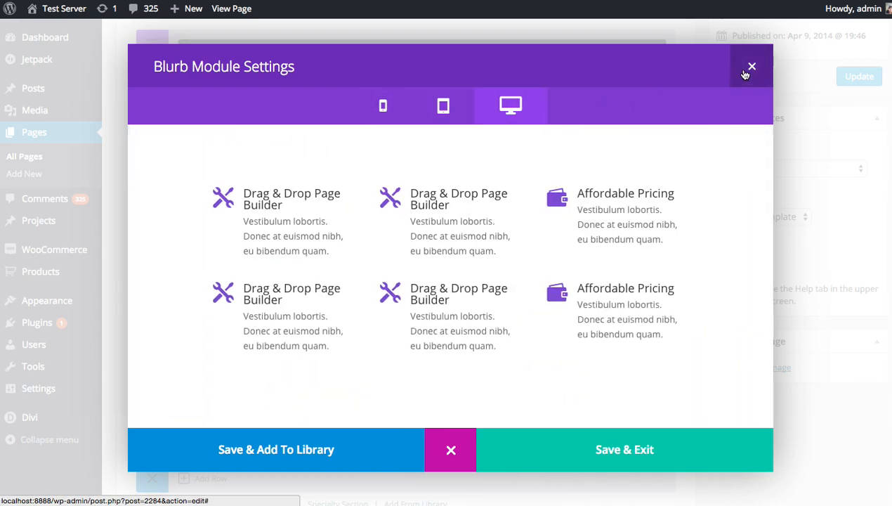
left_click(751, 67)
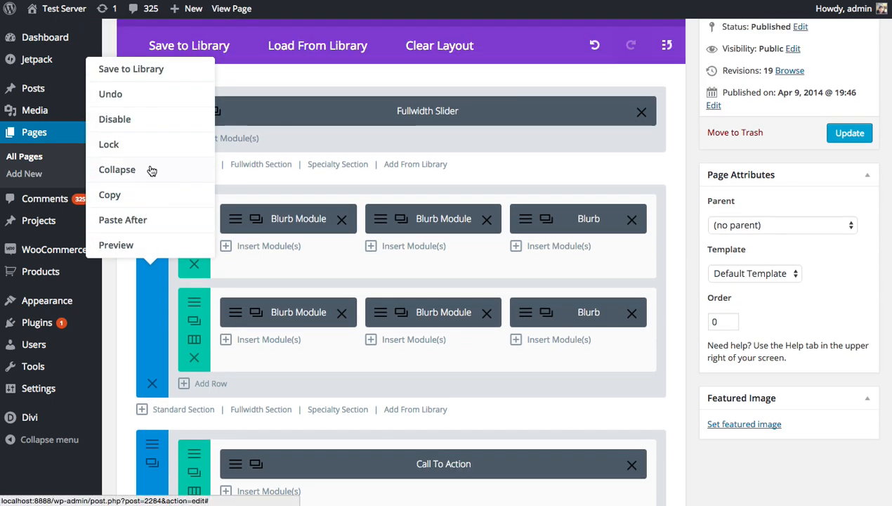
Collapse the blurb section into a compact bar and scroll through the collapsed layout.
left_click(117, 169)
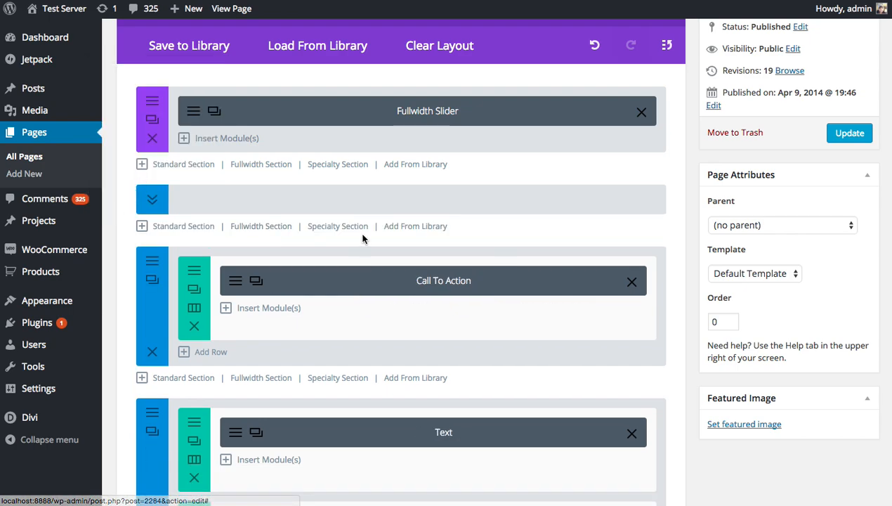
mouse_move(476, 226)
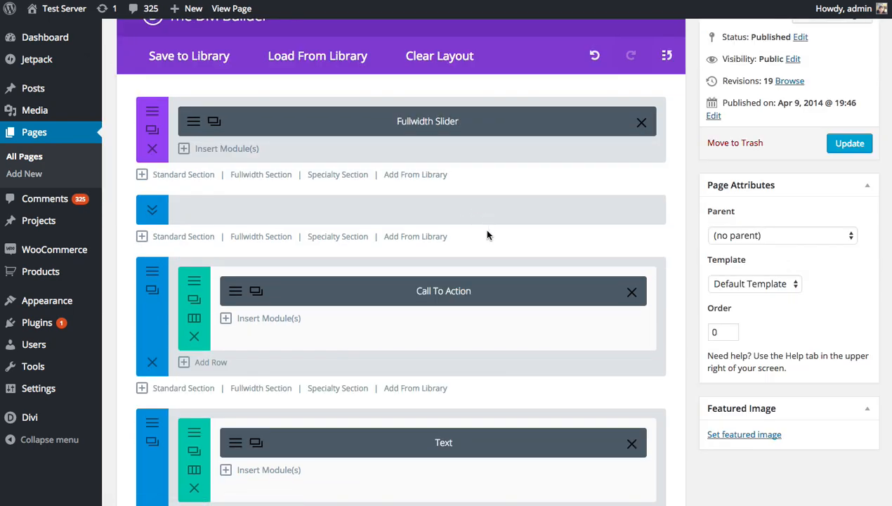
mouse_move(400, 213)
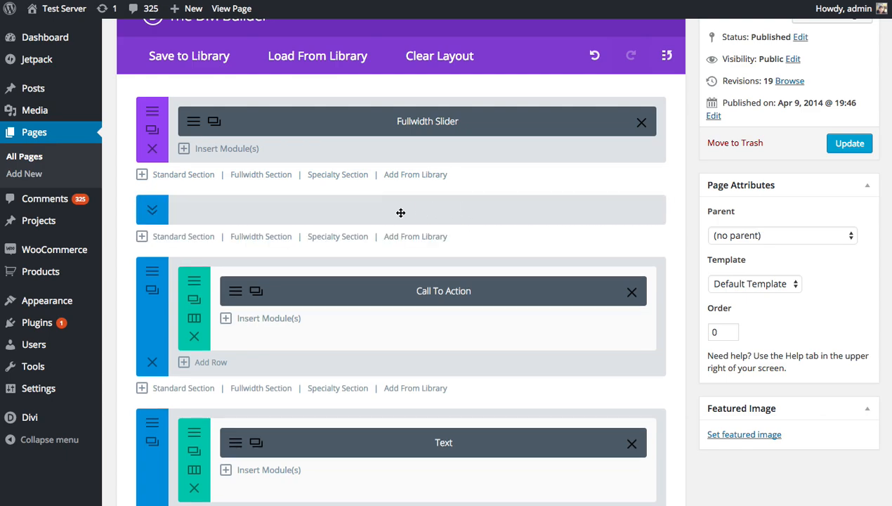
scroll("down", 3)
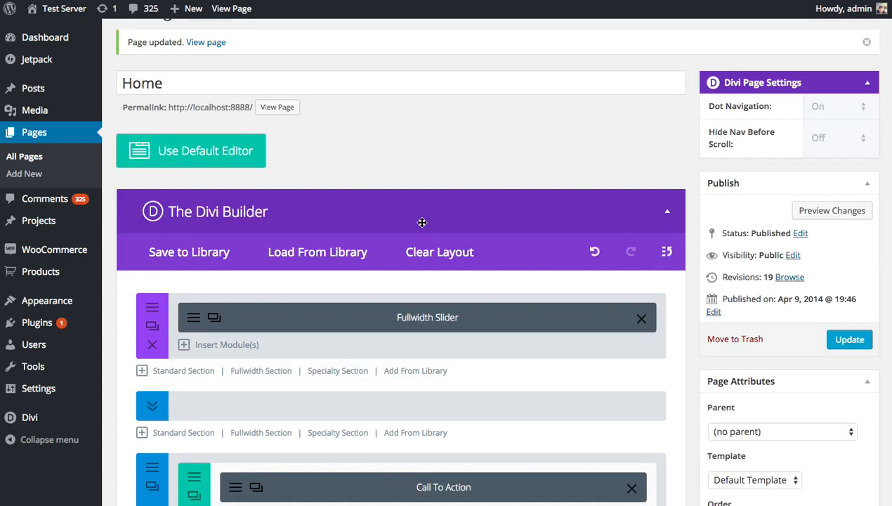
scroll("down", 3)
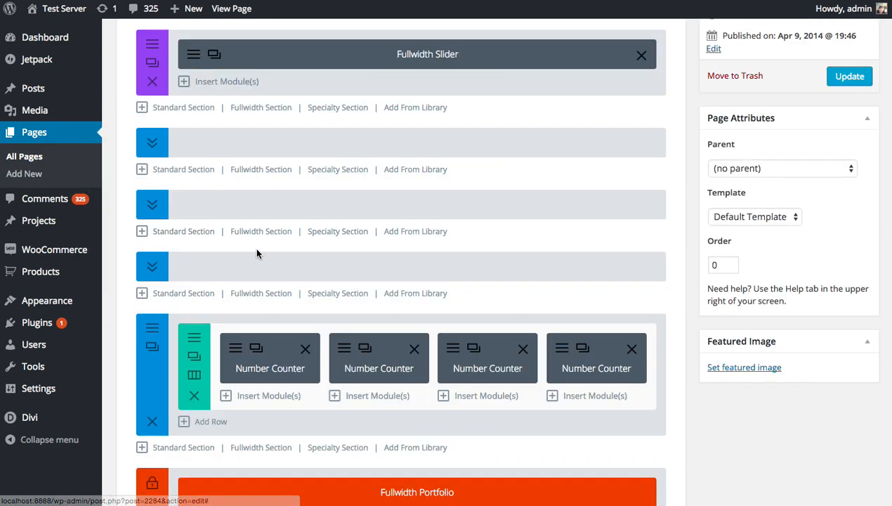
scroll("down", 3)
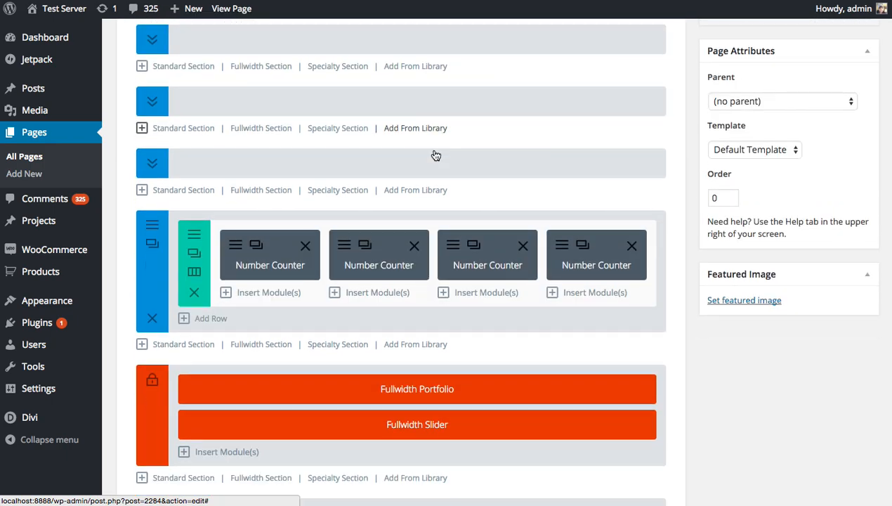
Scroll through the layout and preview the Number Counter section.
scroll("down", 3)
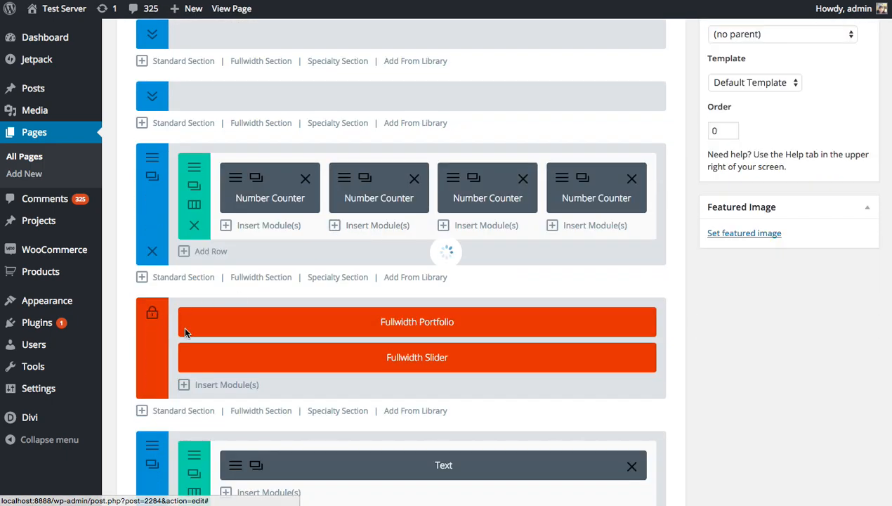
scroll("down", 3)
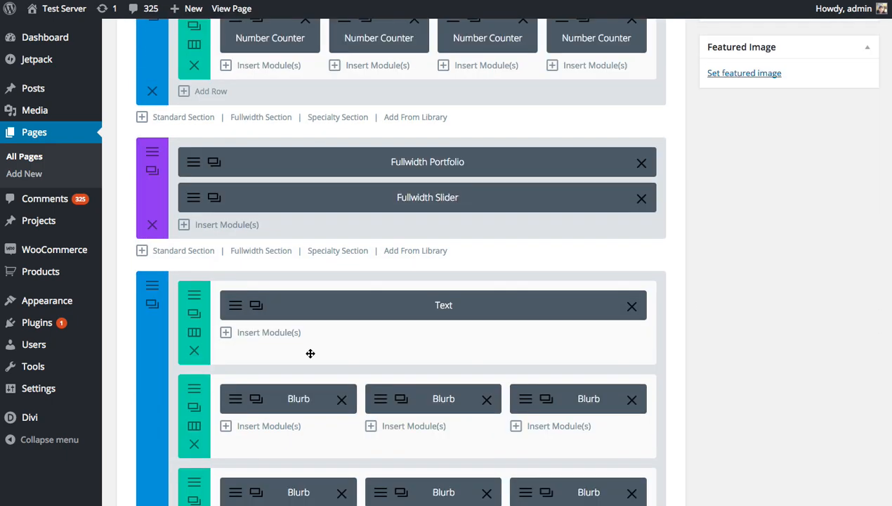
scroll("down", 3)
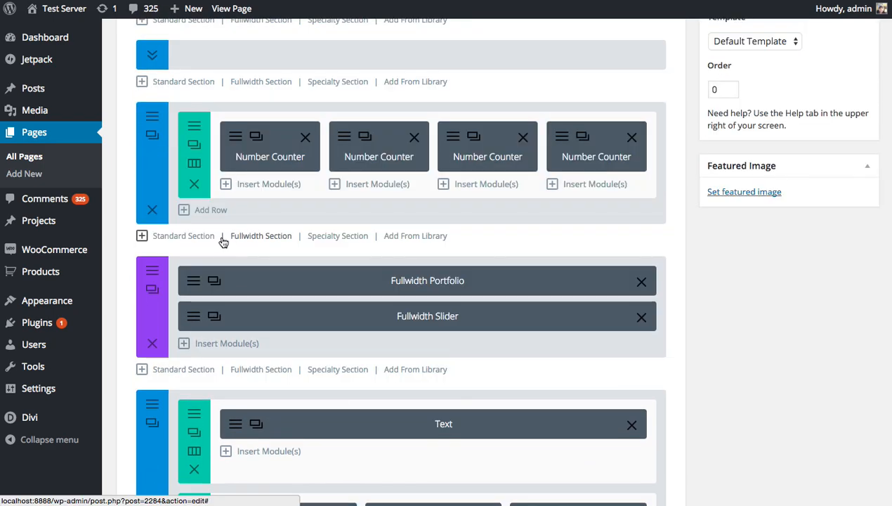
scroll("up", 3)
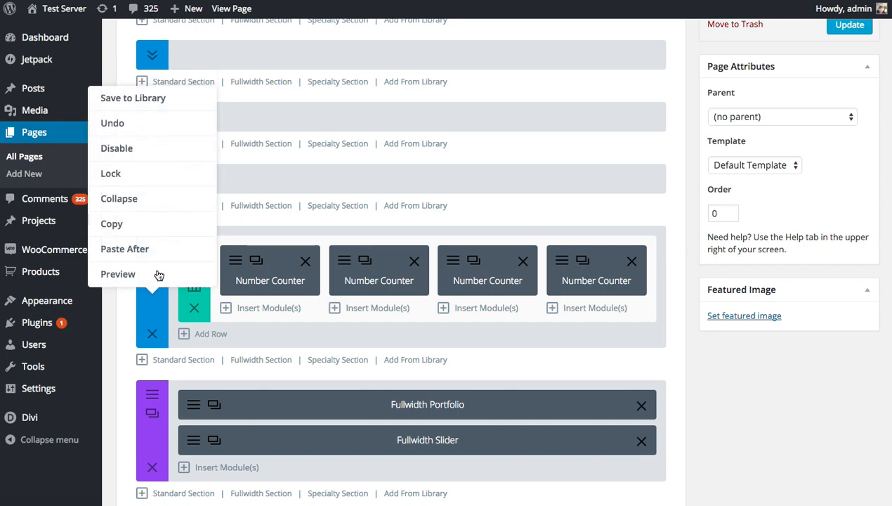
left_click(119, 199)
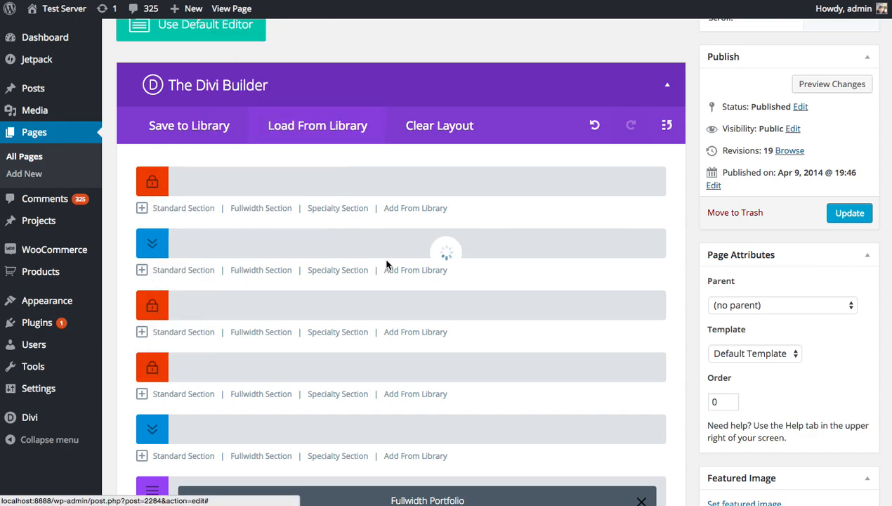
Lock the collapsed row in the Text section.
scroll("up", 3)
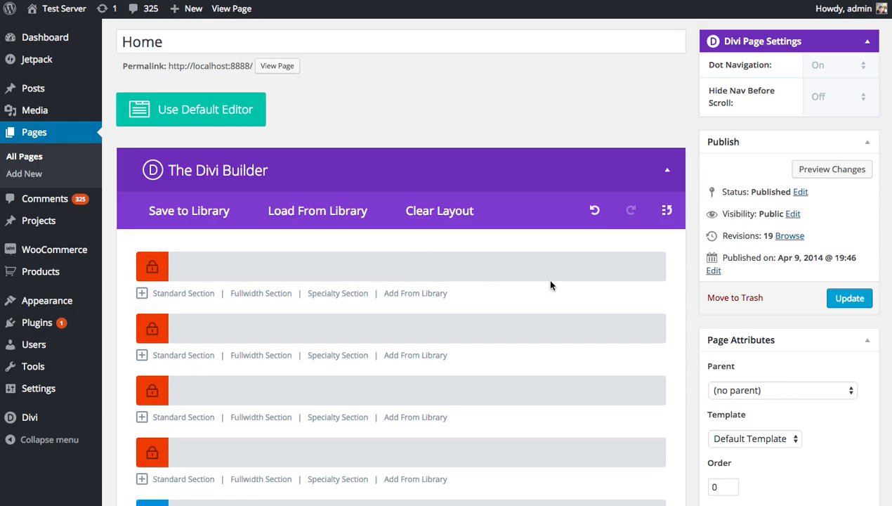
scroll("down", 3)
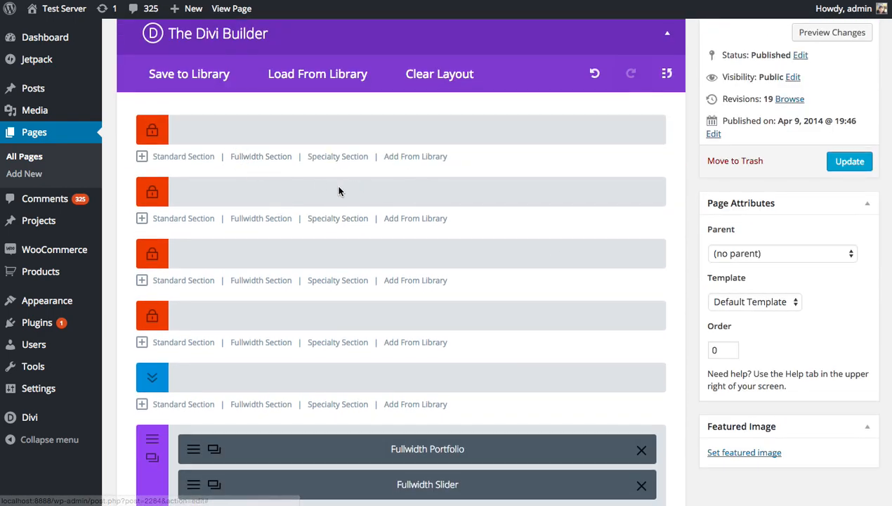
scroll("down", 3)
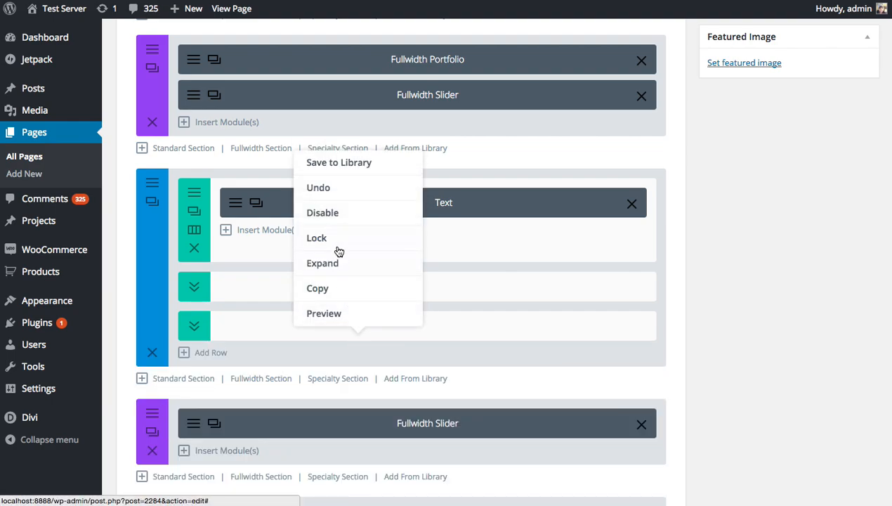
left_click(316, 237)
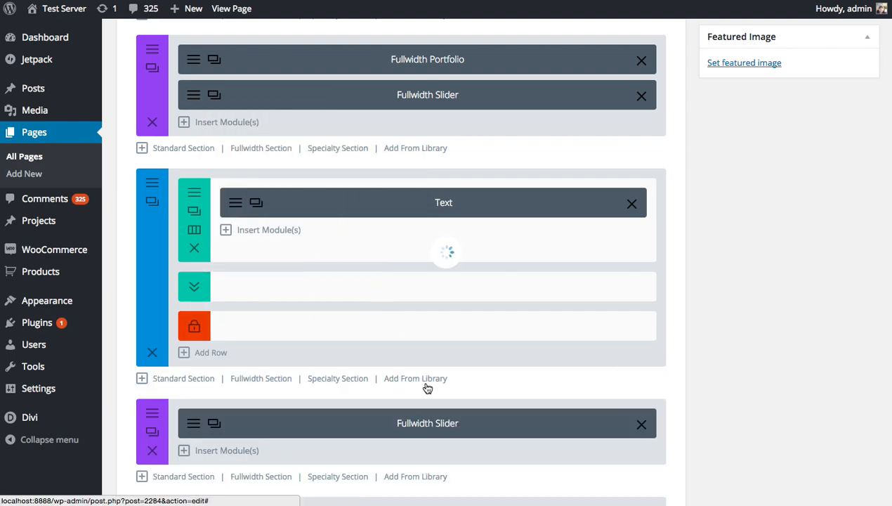
scroll("up", 3)
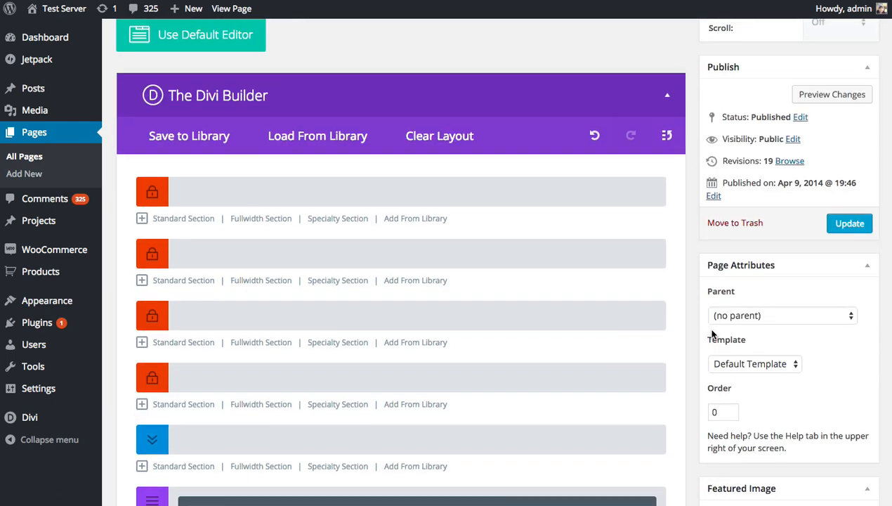
scroll("down", 3)
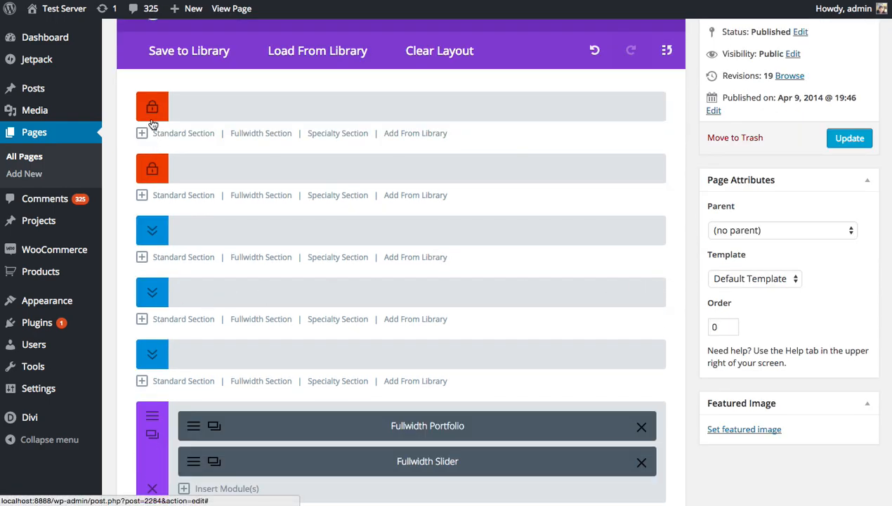
Unlock the top section and check the expanded slider, Call To Action and blurb rows.
left_click(152, 106)
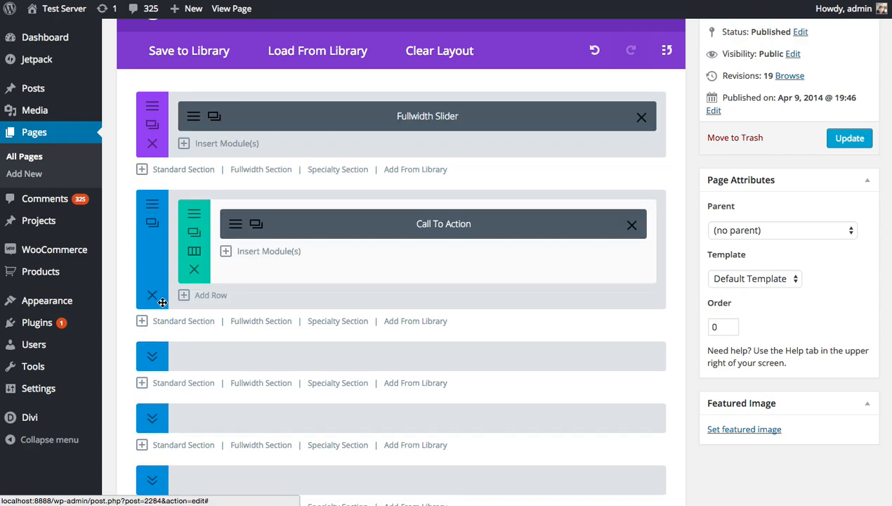
scroll("down", 3)
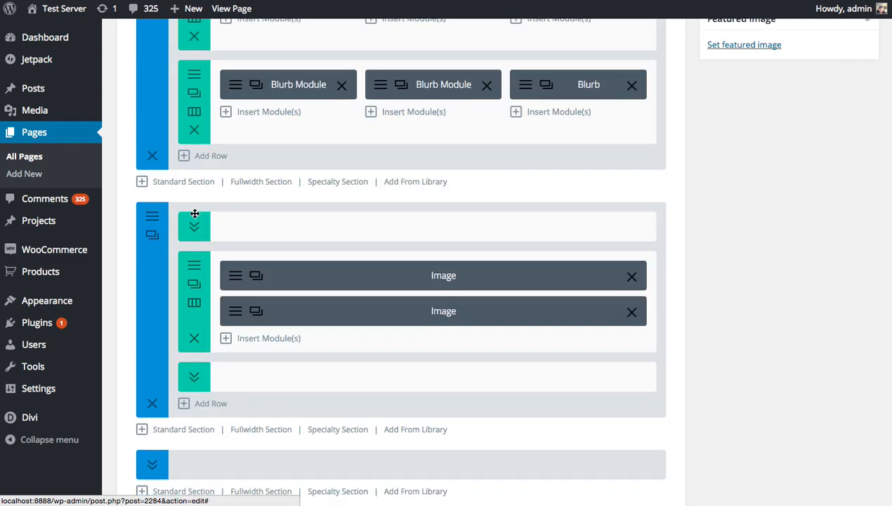
scroll("down", 3)
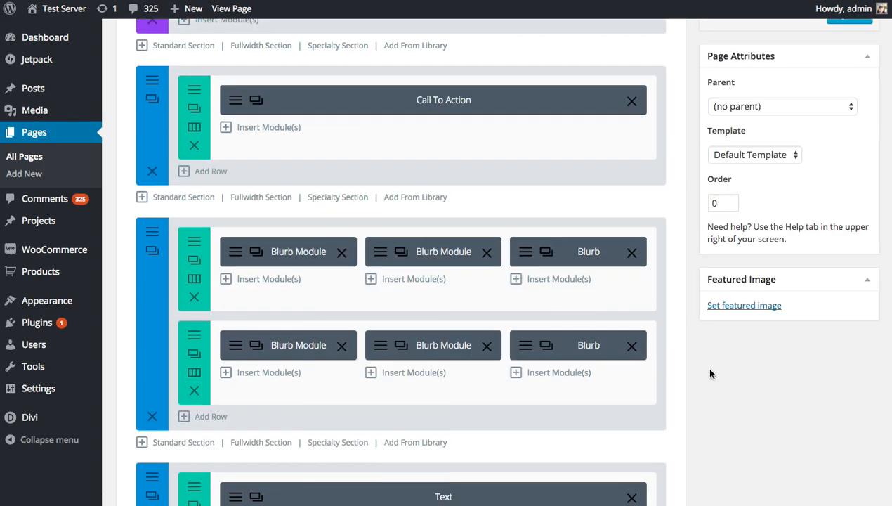
scroll("up", 3)
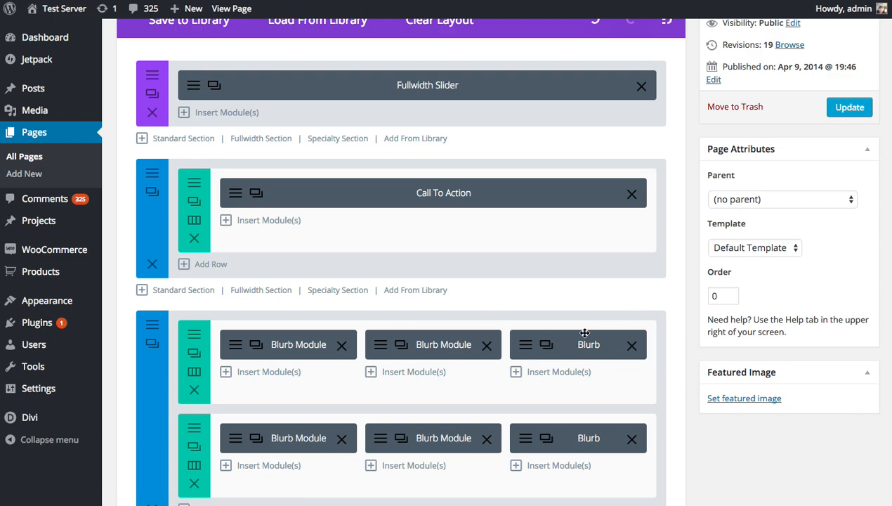
mouse_move(492, 364)
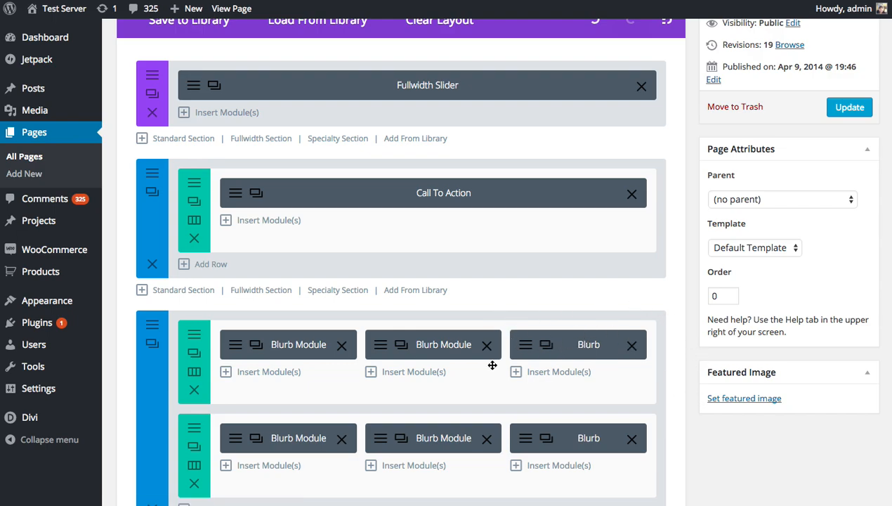